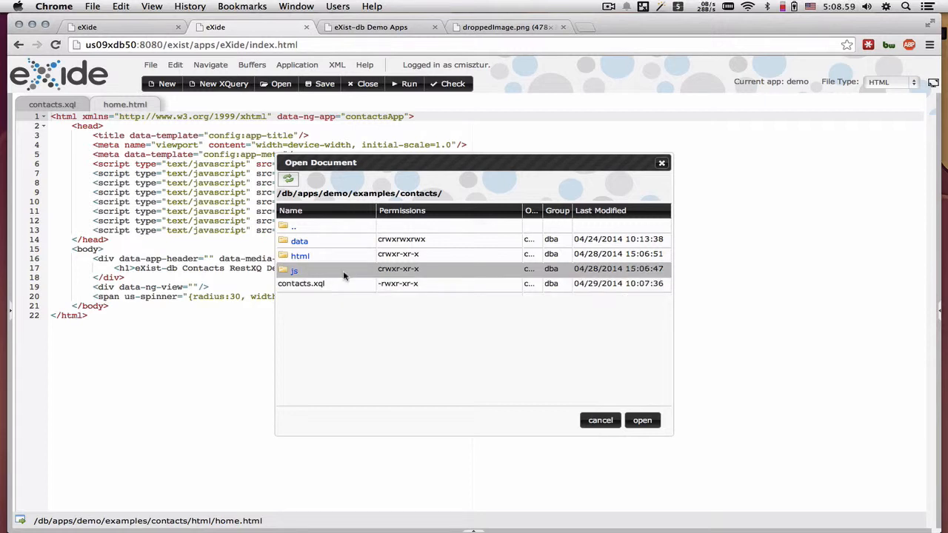
mouse_move(333, 276)
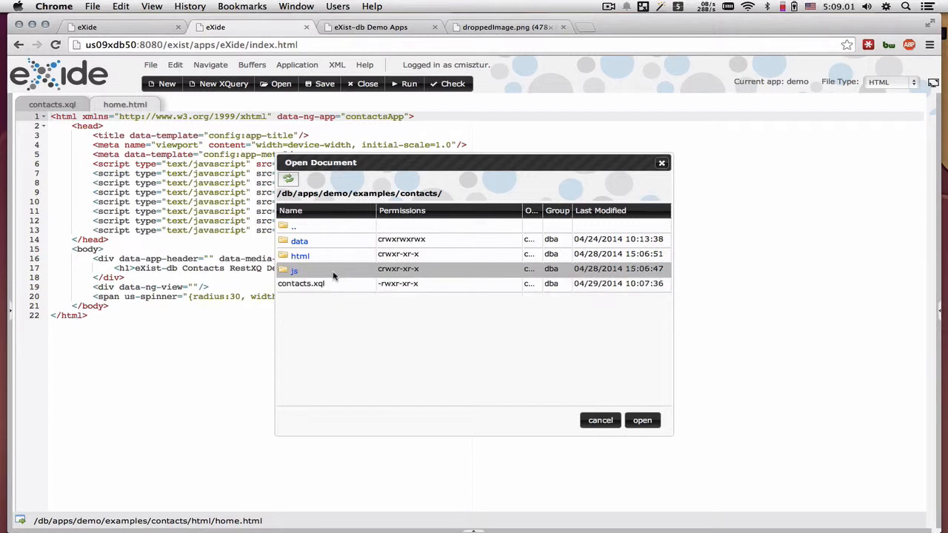
mouse_move(335, 257)
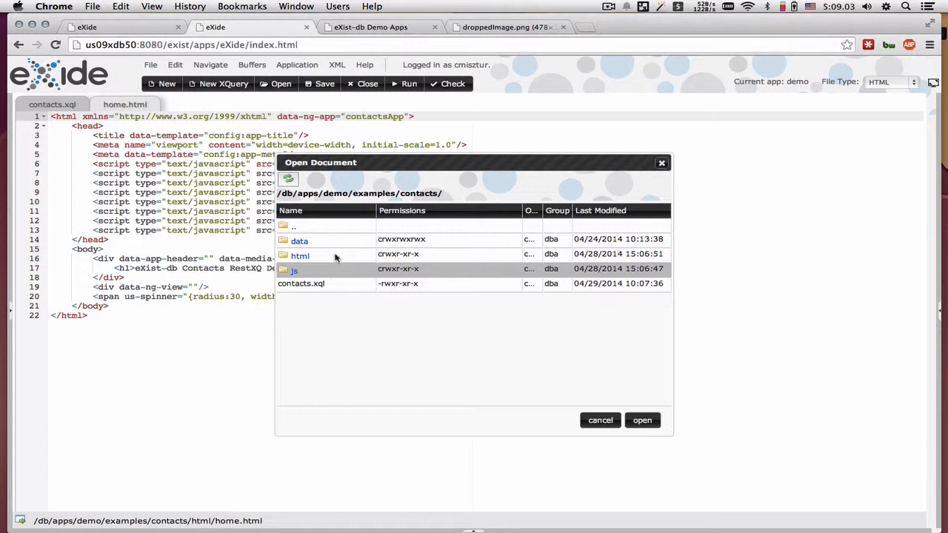
mouse_move(300, 255)
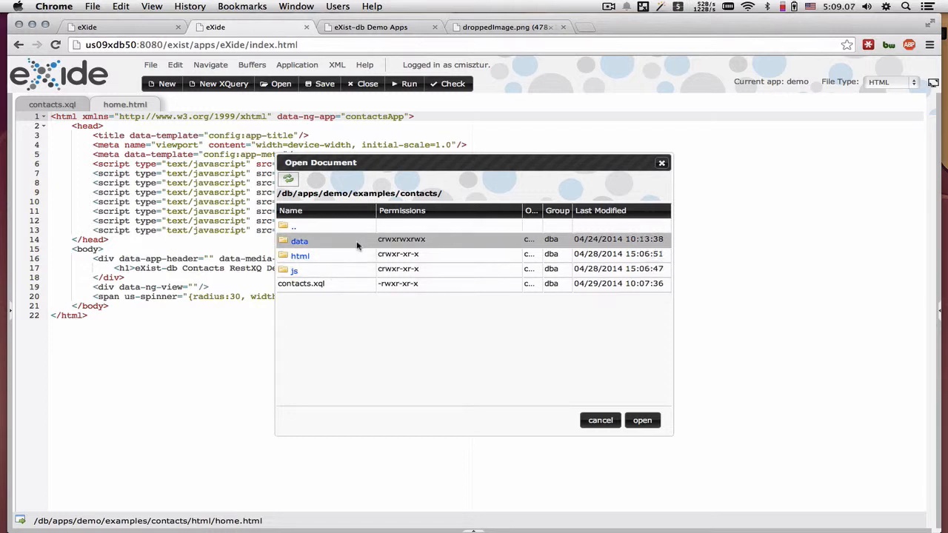
mouse_move(327, 247)
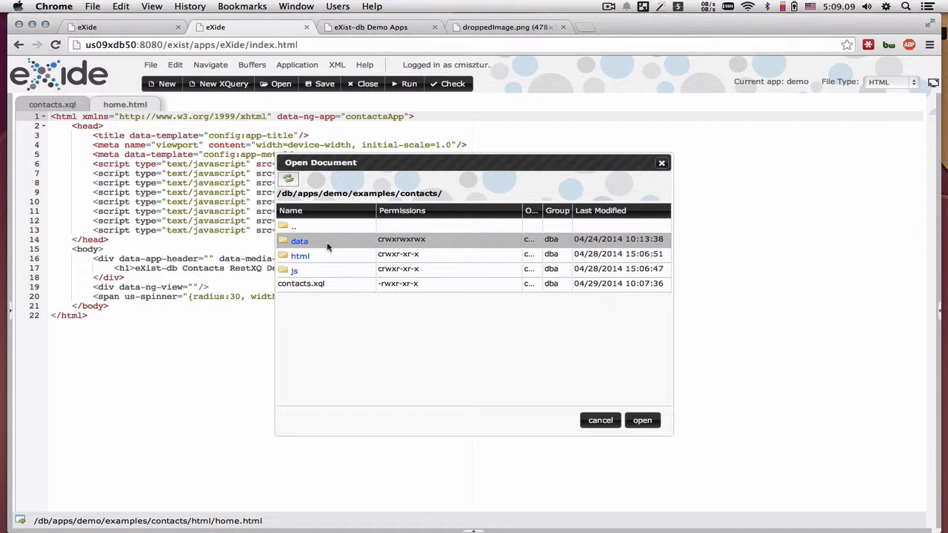
mouse_move(411, 238)
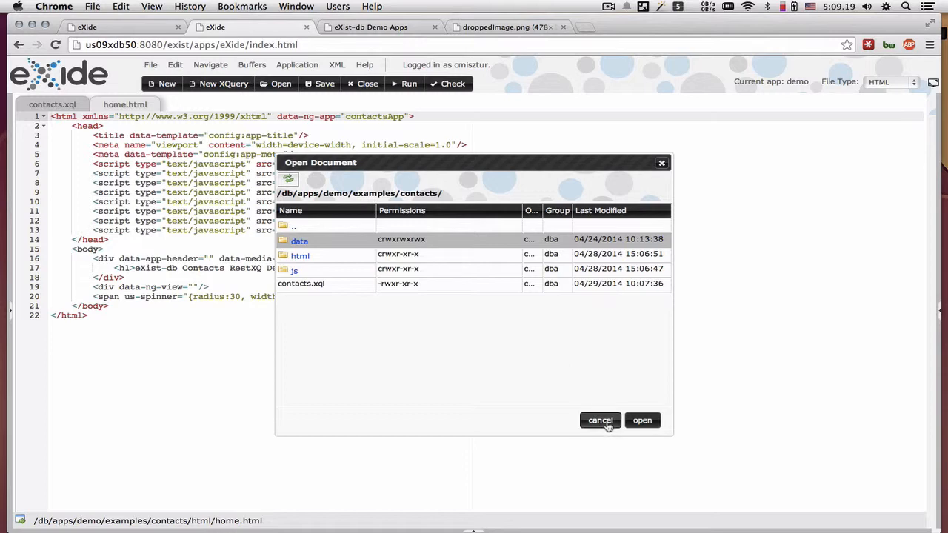
Step: Page the Contacts demo's browse list forward to Bruce, then back to the first five contacts
click(600, 419)
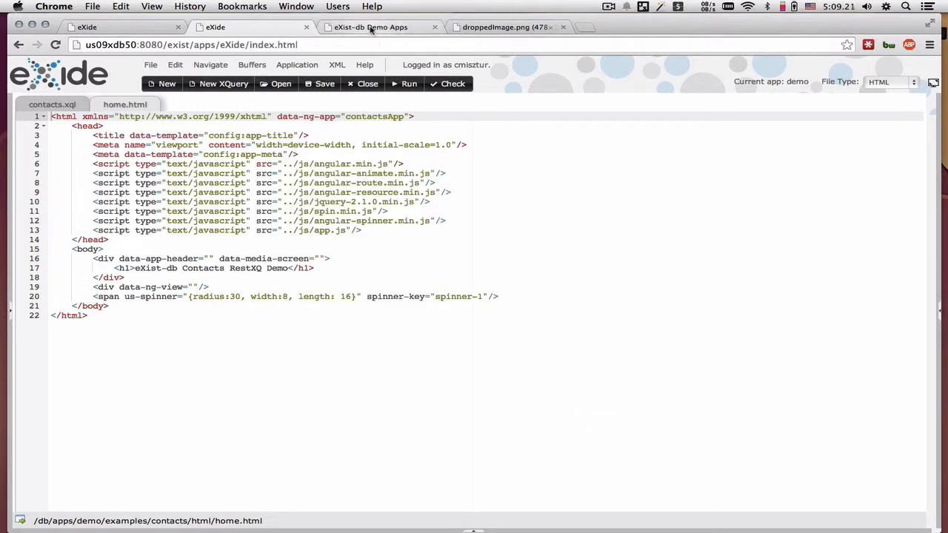
click(370, 26)
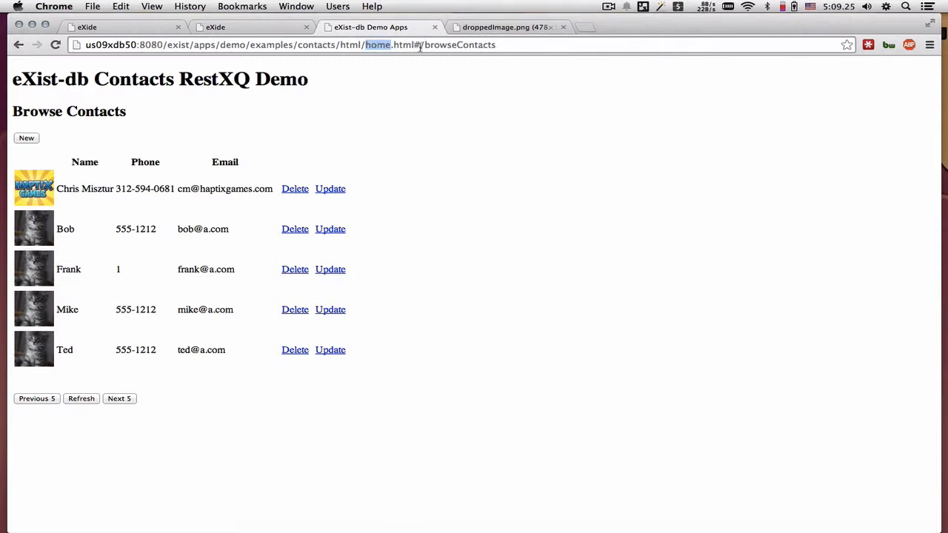
drag(421, 45, 496, 44)
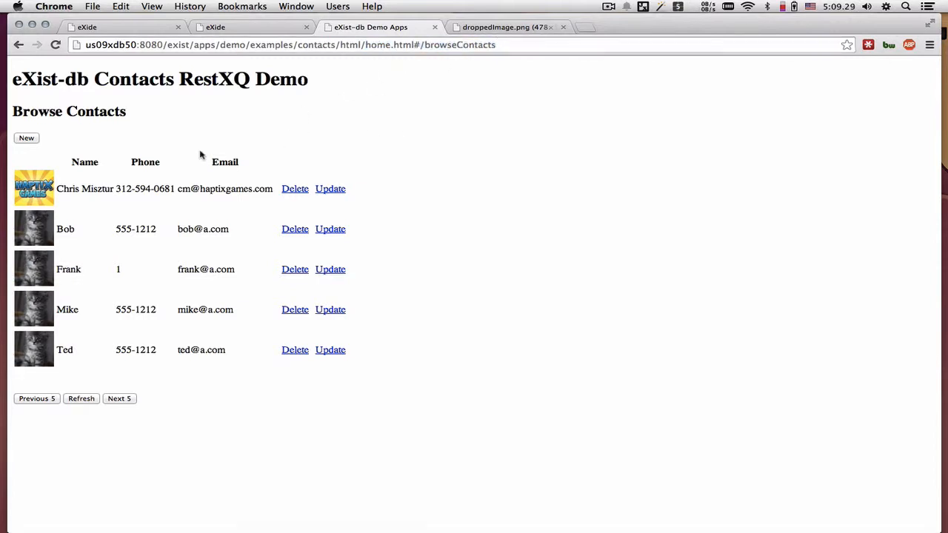
mouse_move(148, 326)
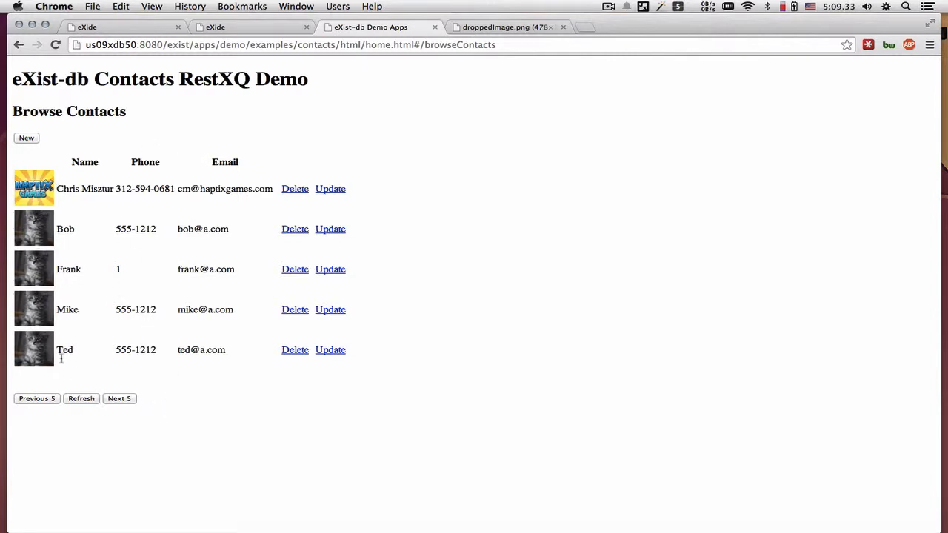
click(119, 398)
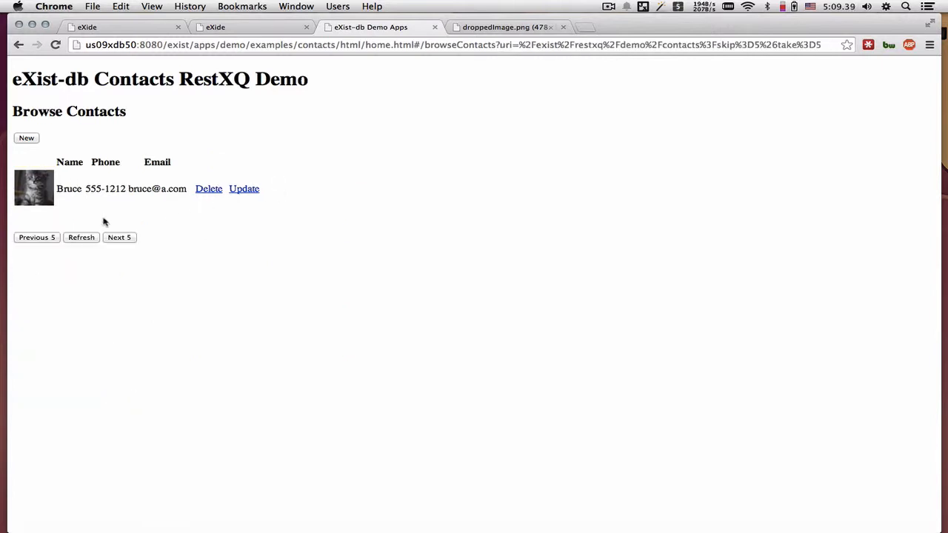
click(37, 237)
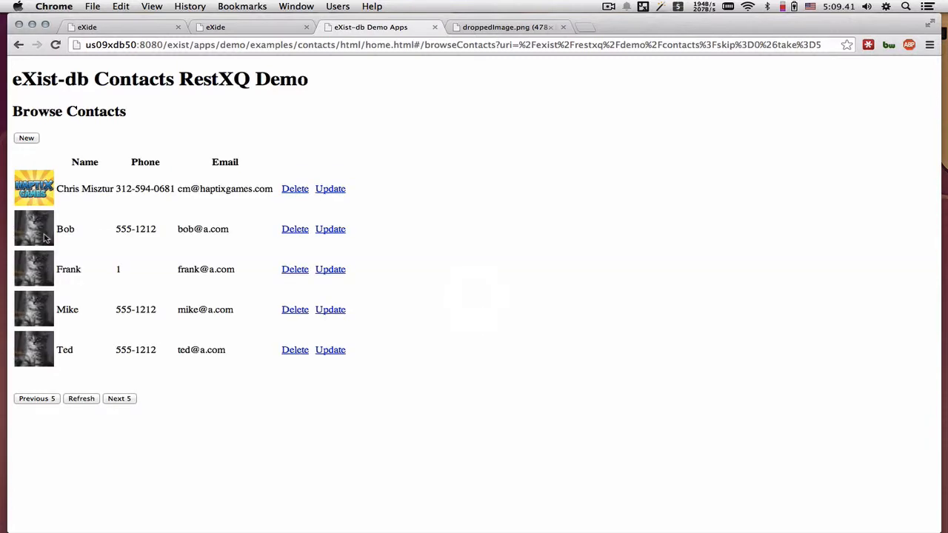
mouse_move(35, 225)
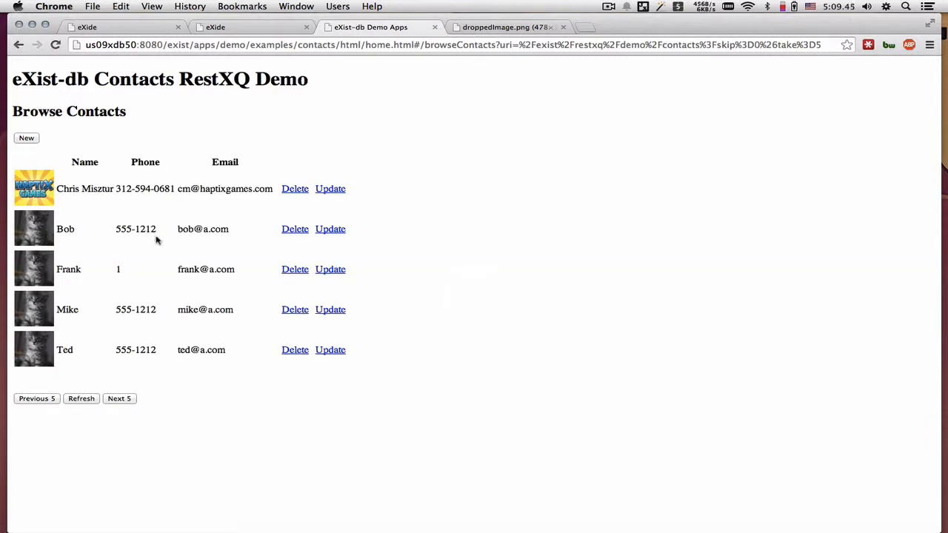
Step: Set Bob's Image URL to the droppedImage.png eXist-db logo and save the contact
click(329, 229)
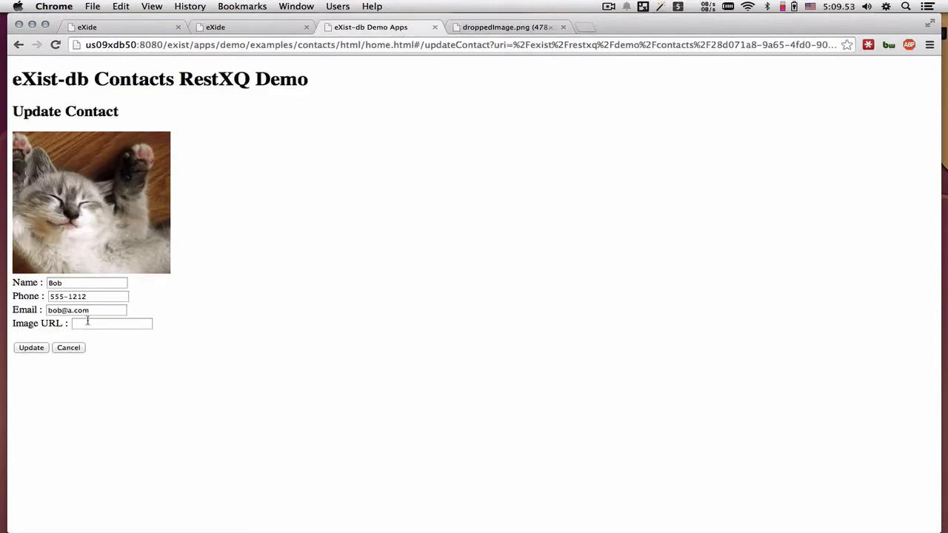
text(es/droppedImage.png)
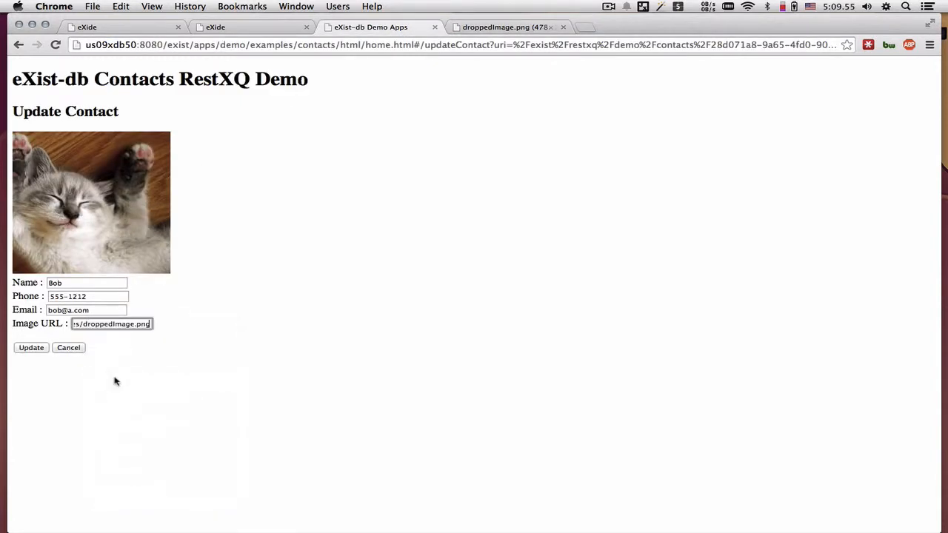
click(32, 347)
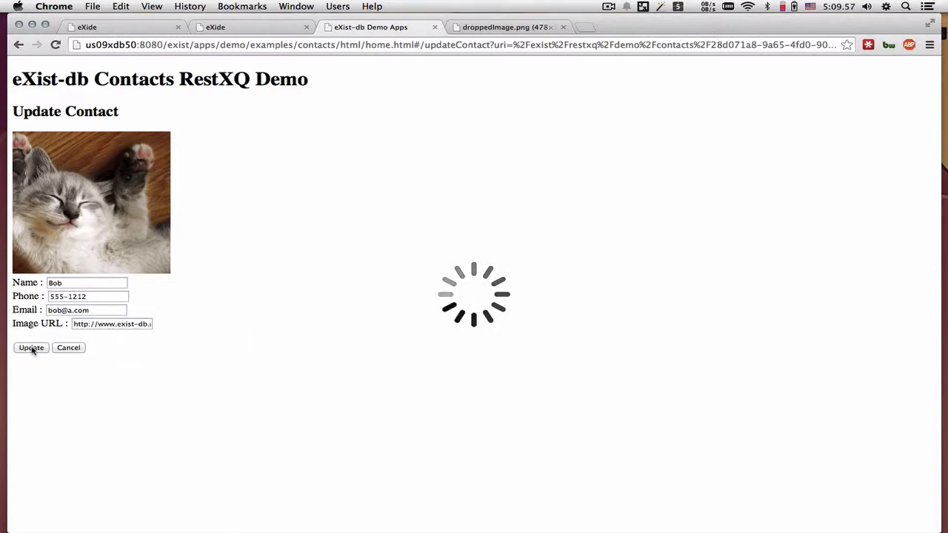
click(31, 347)
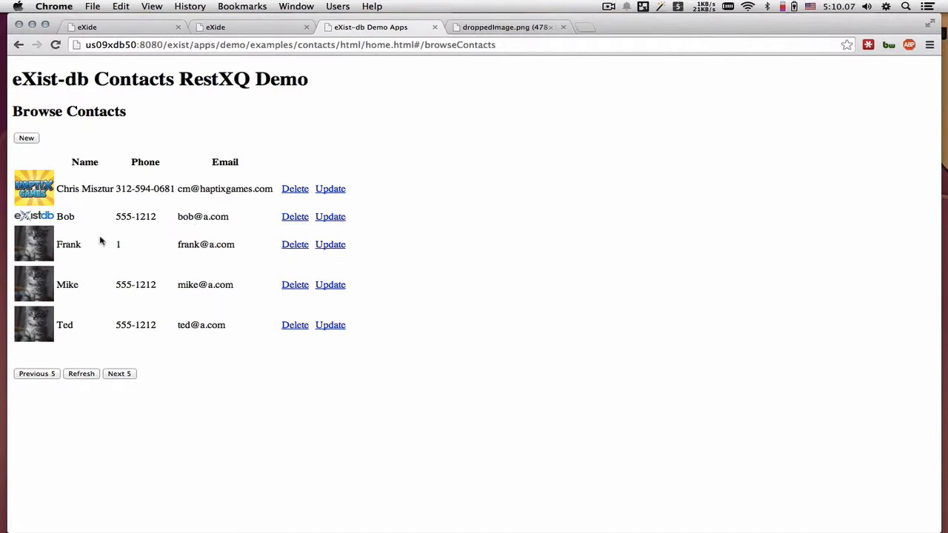
drag(56, 245, 155, 245)
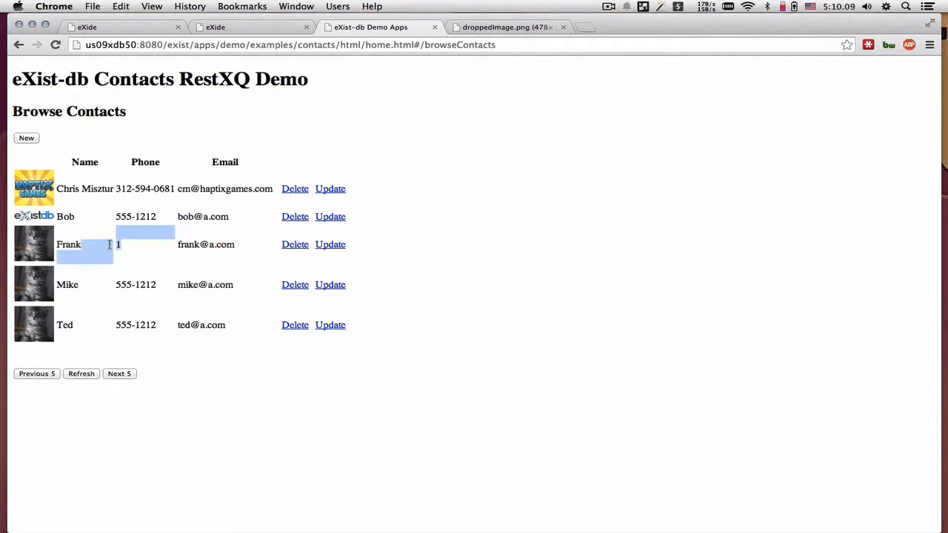
click(331, 245)
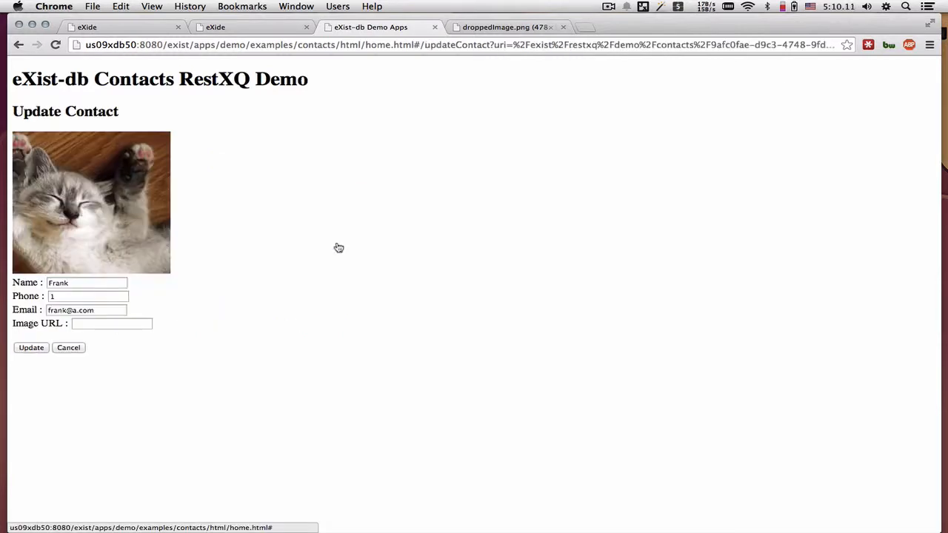
click(86, 296)
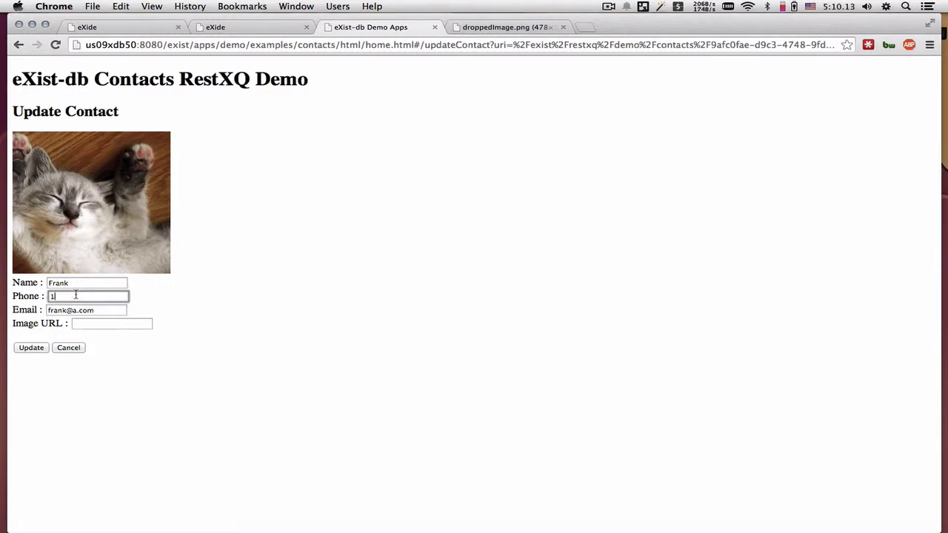
text(-312-)
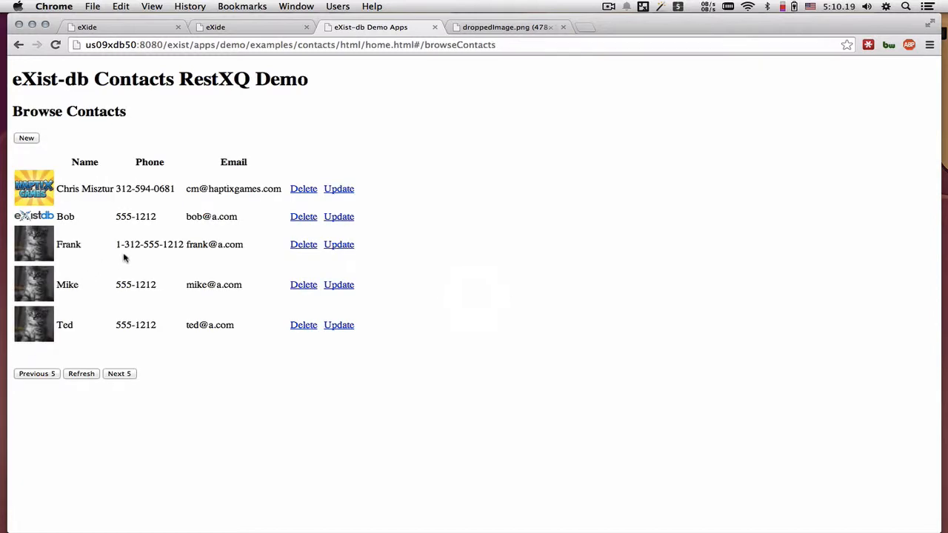
double_click(149, 245)
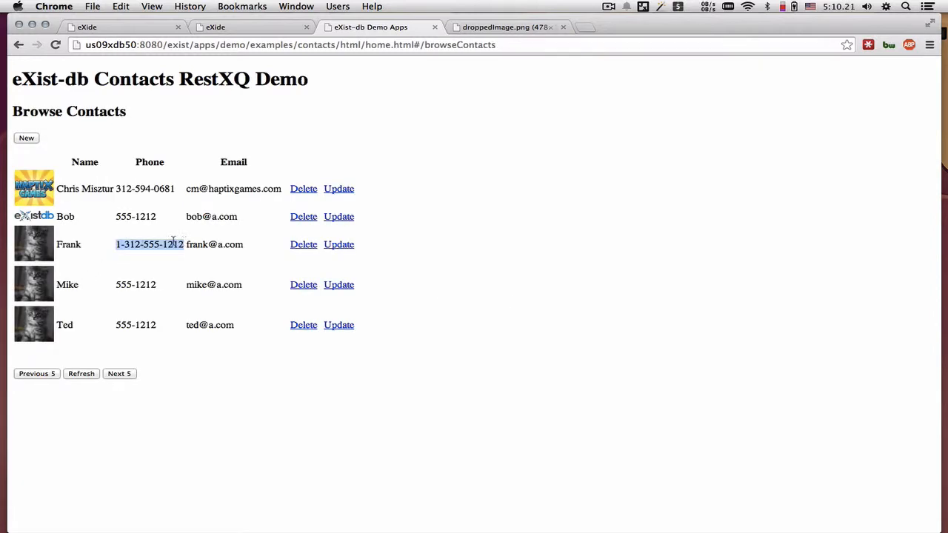
Step: Fill in a new contact named 'test' with phone 555-1212 and an a@….com email
click(26, 137)
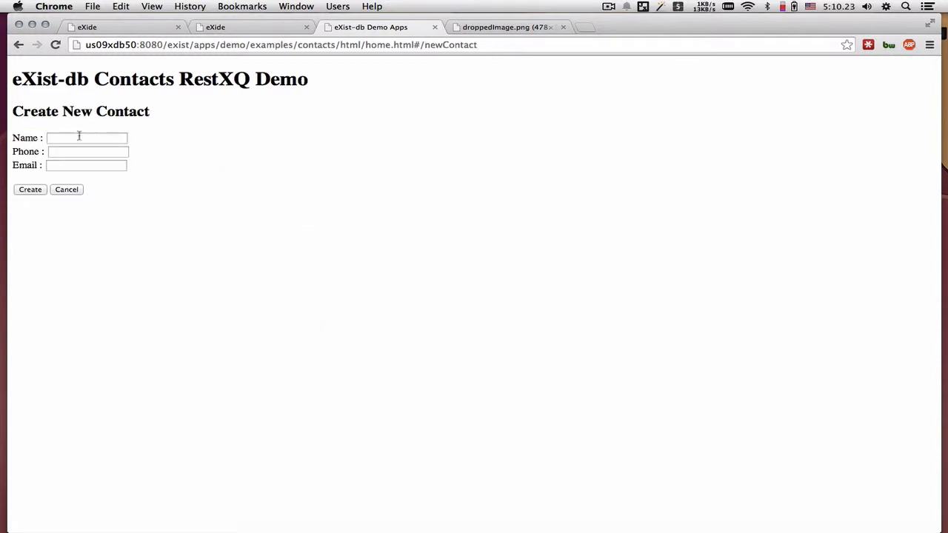
text(test)
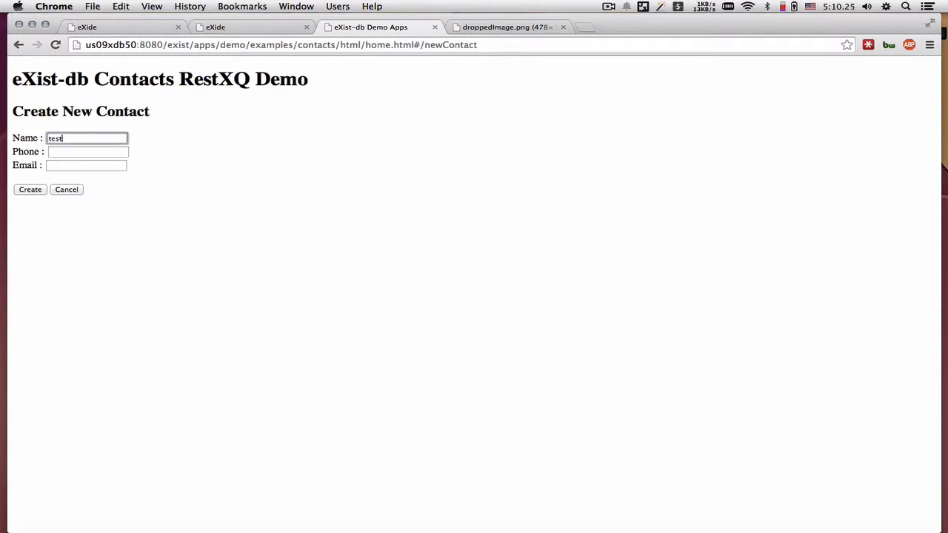
text(555-1212)
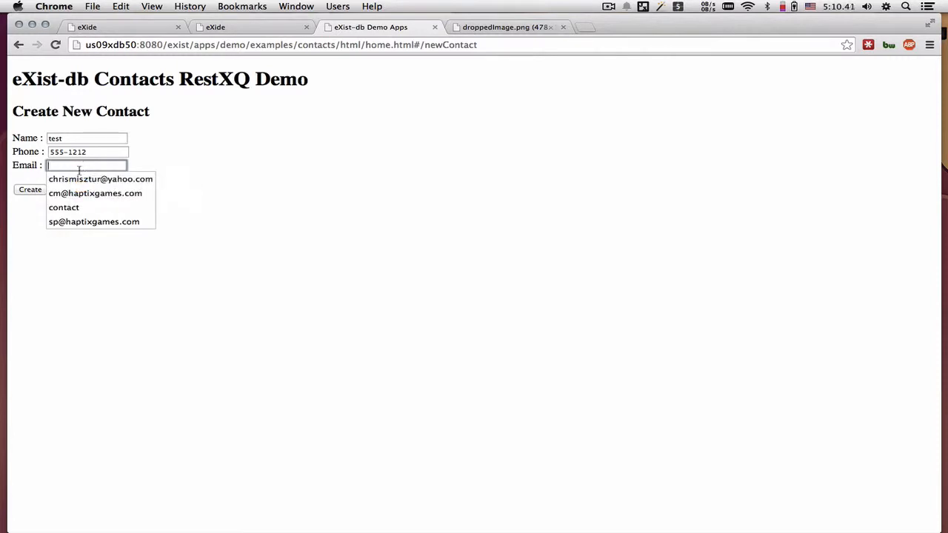
text(a@)
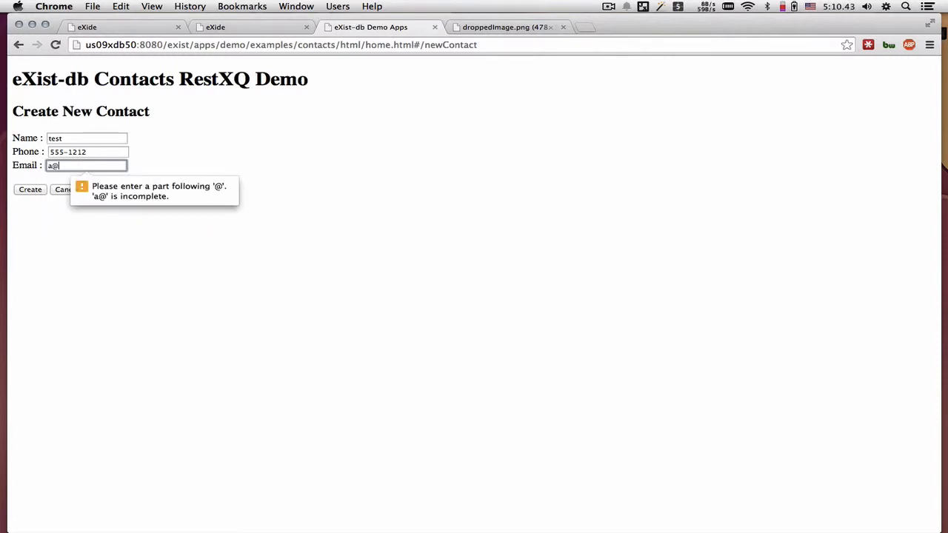
text(.com)
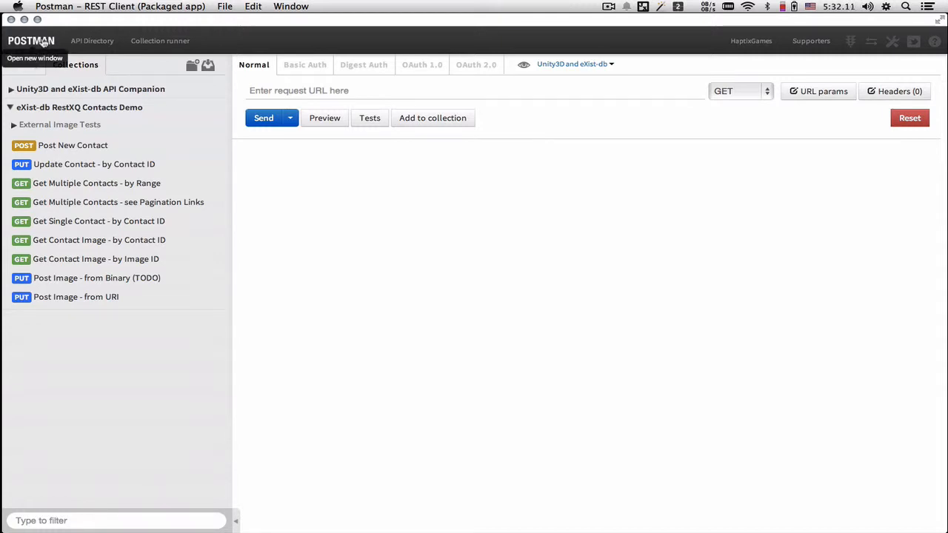
mouse_move(341, 77)
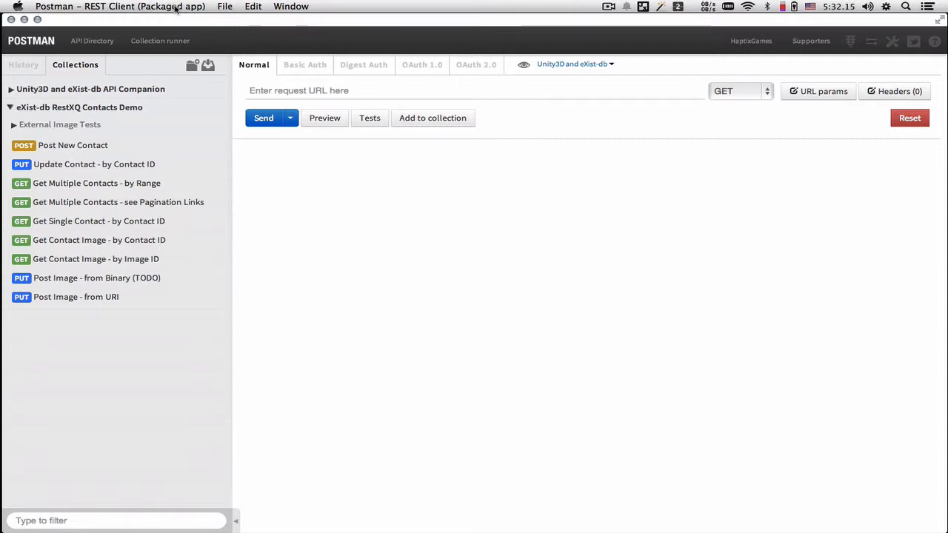
mouse_move(230, 122)
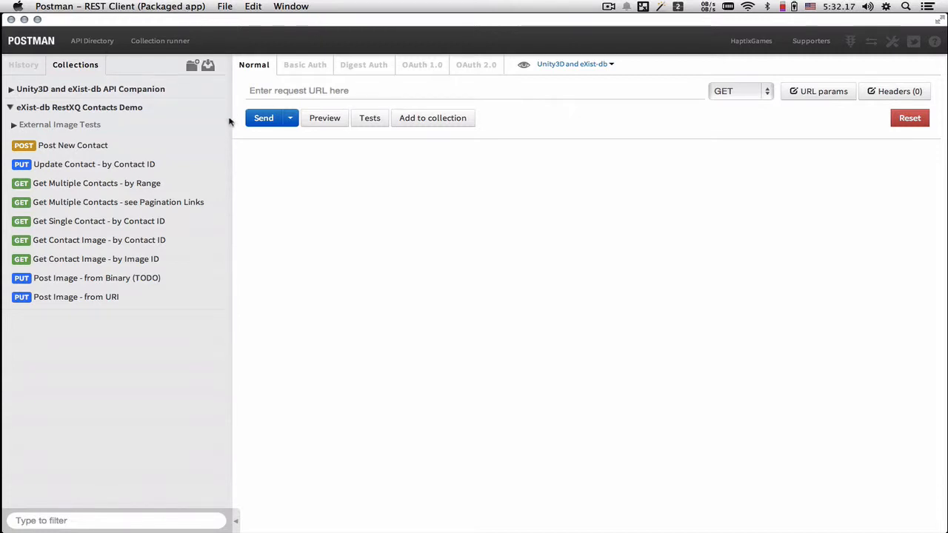
Step: Expand the eXist-db RestXQ Contacts Demo collection in Postman's Collections sidebar
click(92, 41)
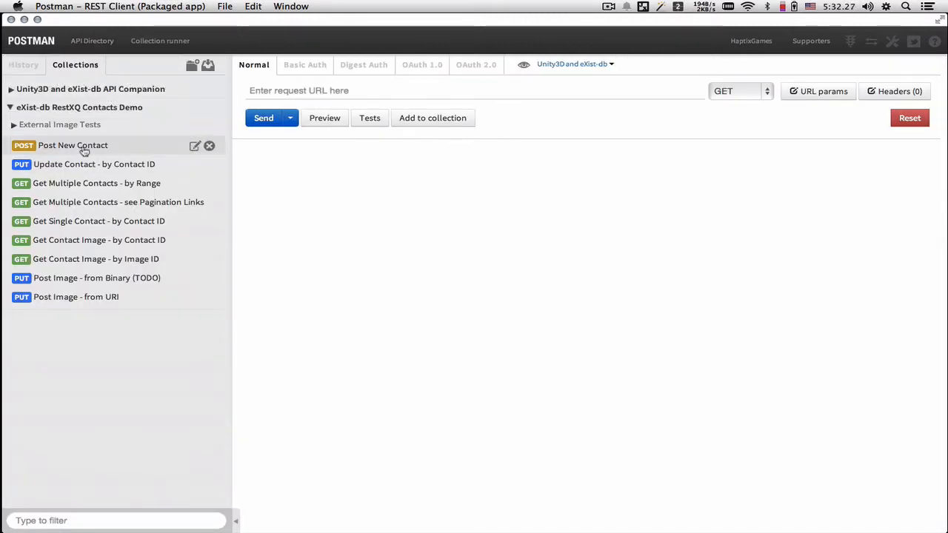
mouse_move(61, 259)
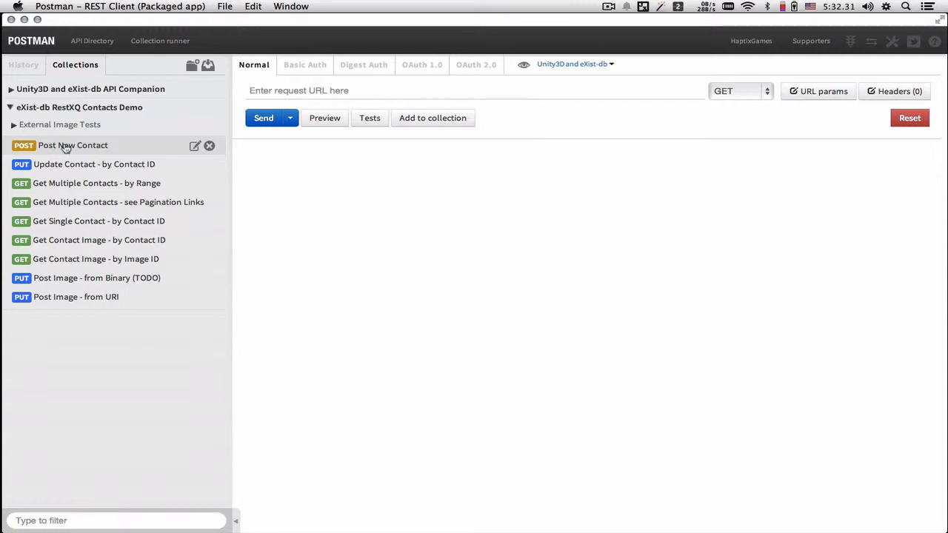
Step: Load Post New Contact and look up the RestXQ-Base-Uri value under Manage environments
click(73, 145)
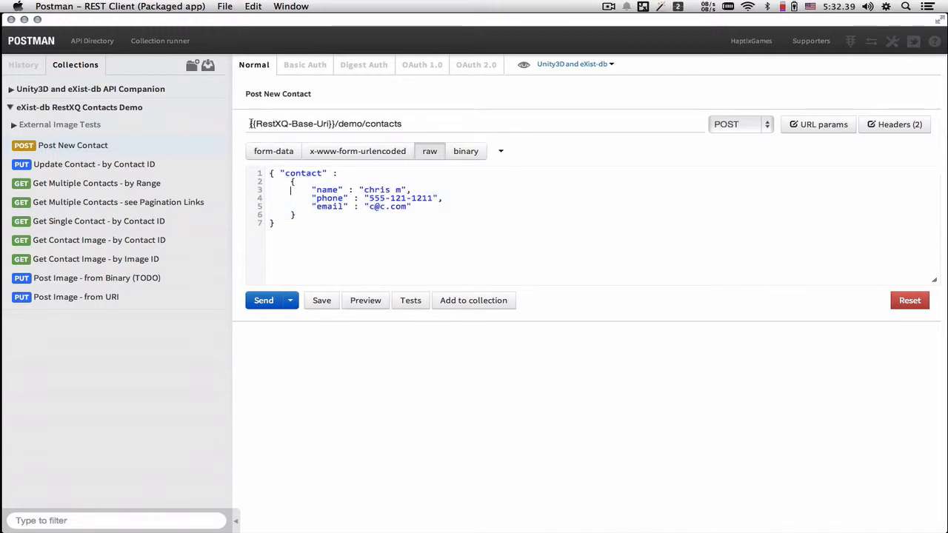
double_click(291, 124)
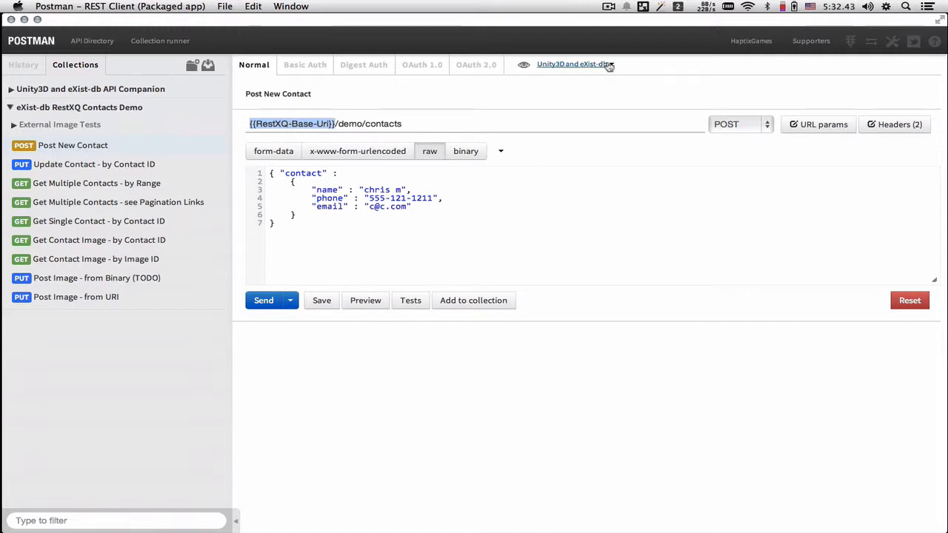
click(574, 64)
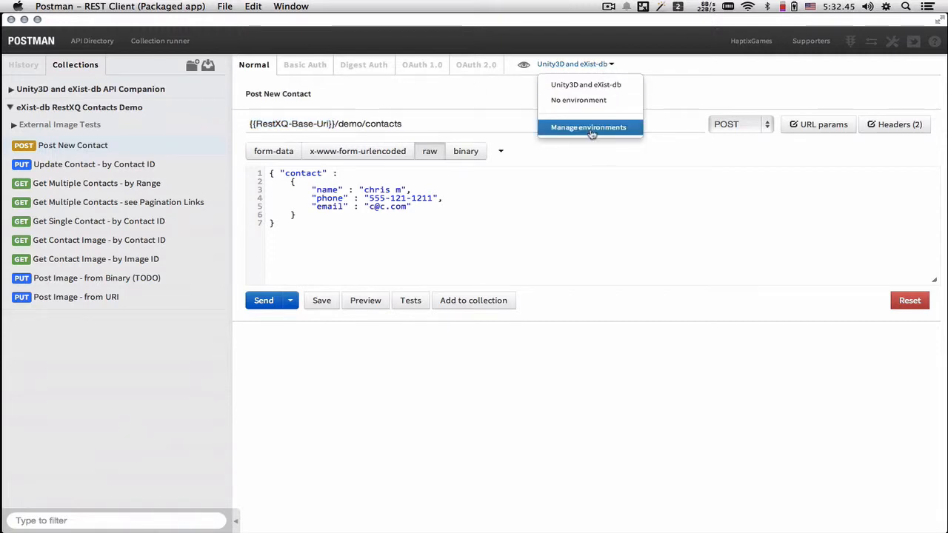
click(588, 127)
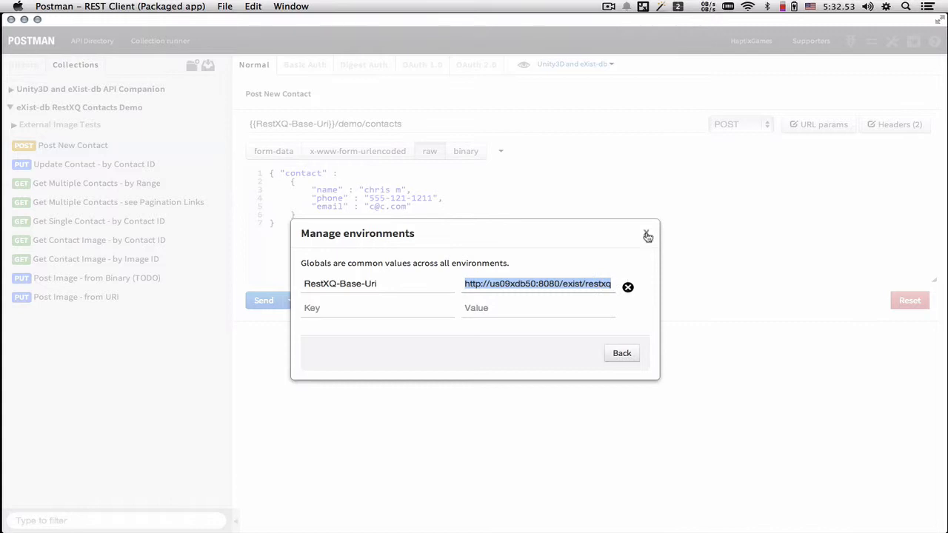
click(647, 234)
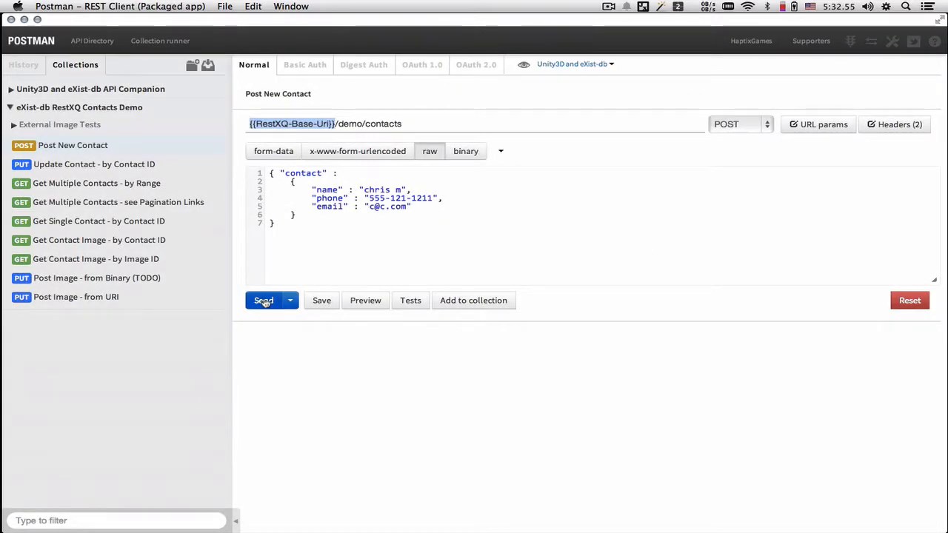
click(263, 300)
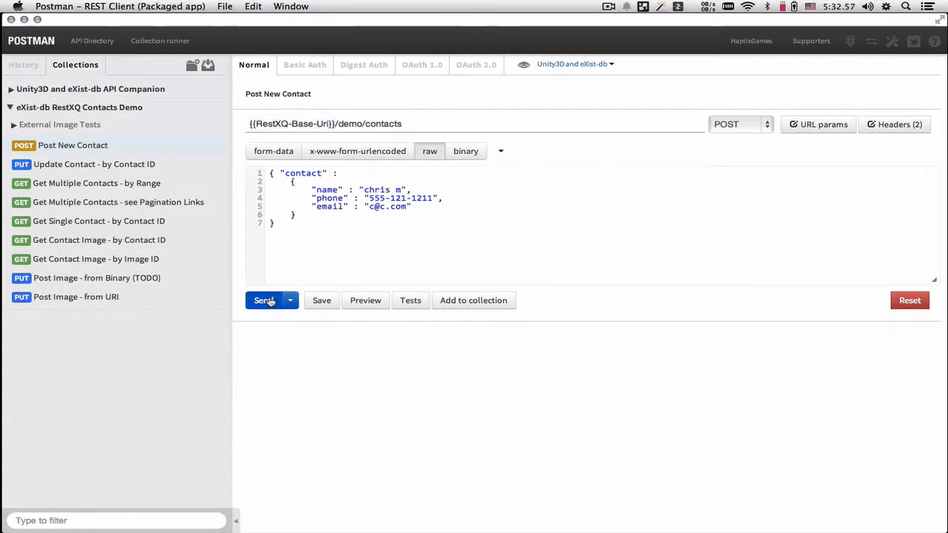
Step: Send the chris m POST request and view the 200 OK reply as pretty JSON
click(263, 300)
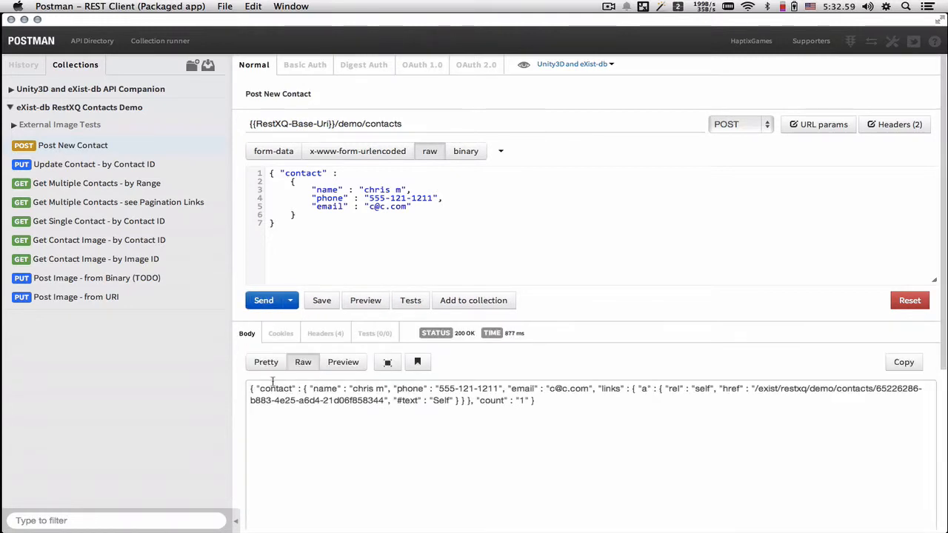
click(266, 362)
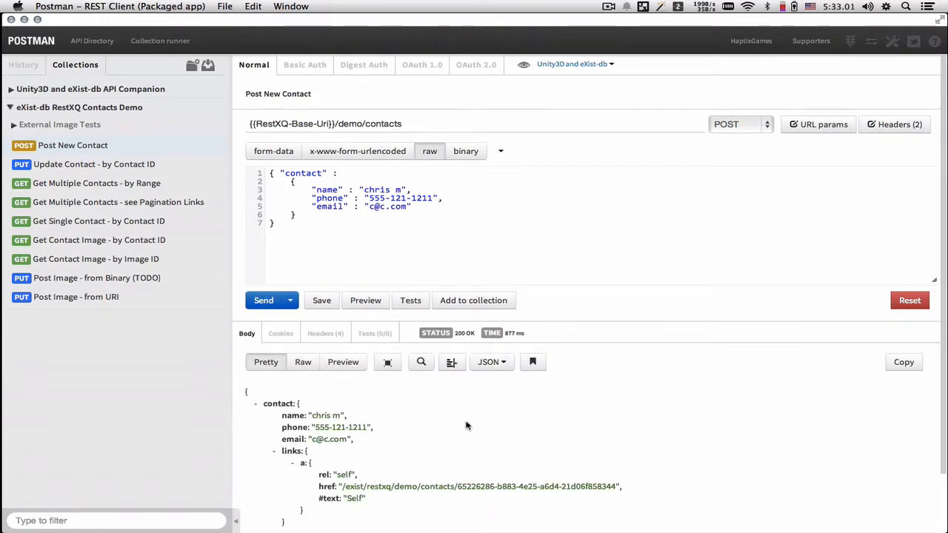
mouse_move(554, 428)
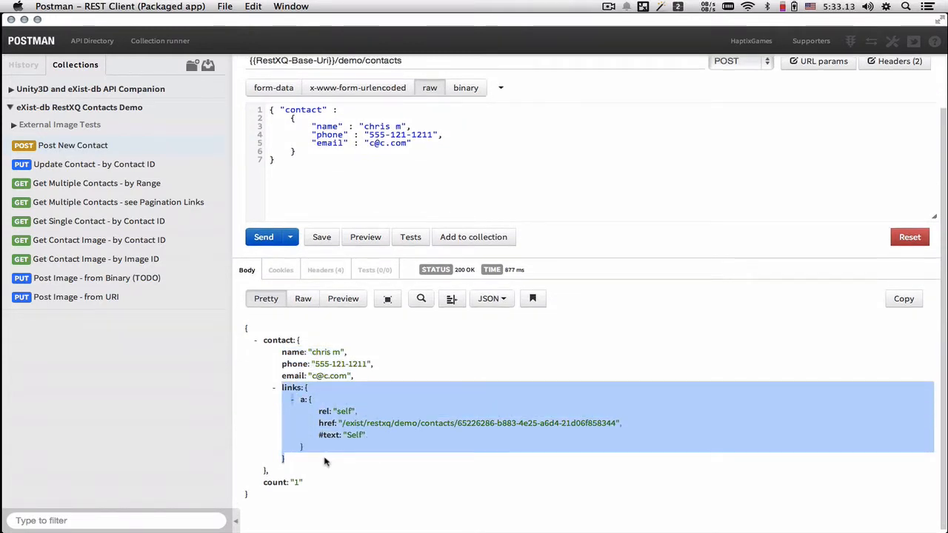
mouse_move(337, 434)
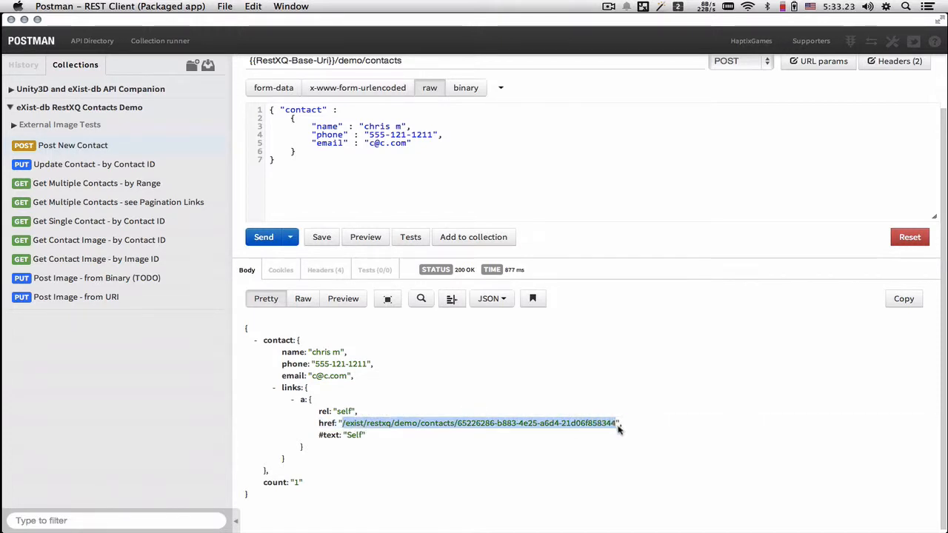
mouse_move(114, 183)
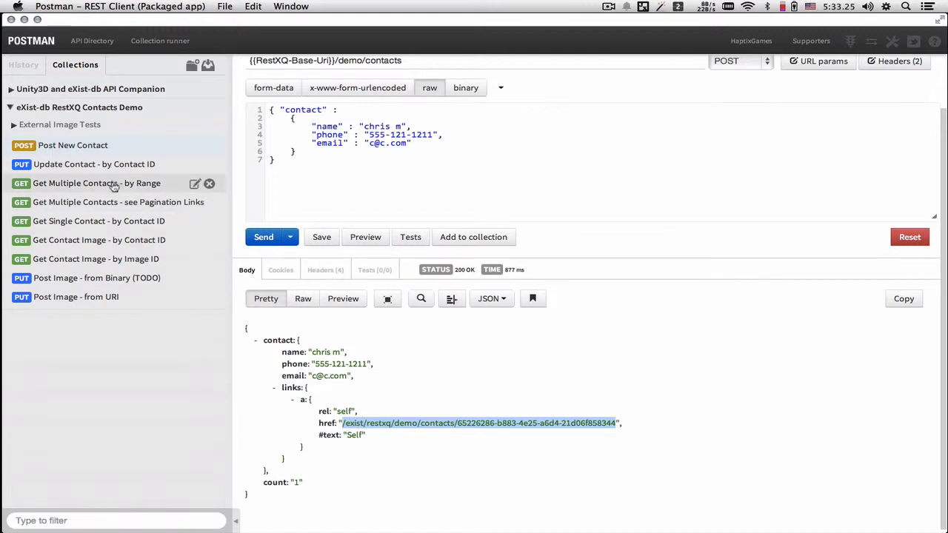
Step: Send Update Contact - by Contact ID with the stored ID, then select that ID in the URL
click(94, 164)
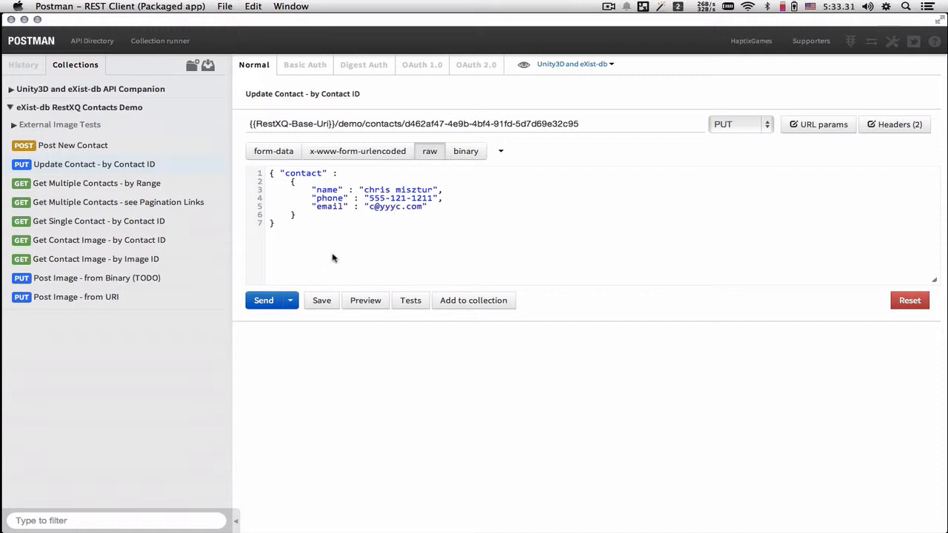
click(264, 300)
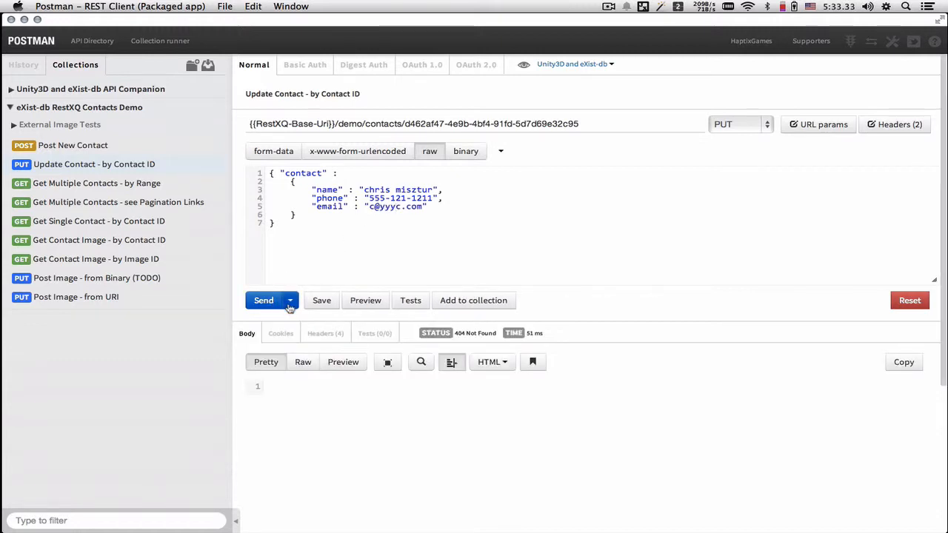
mouse_move(559, 97)
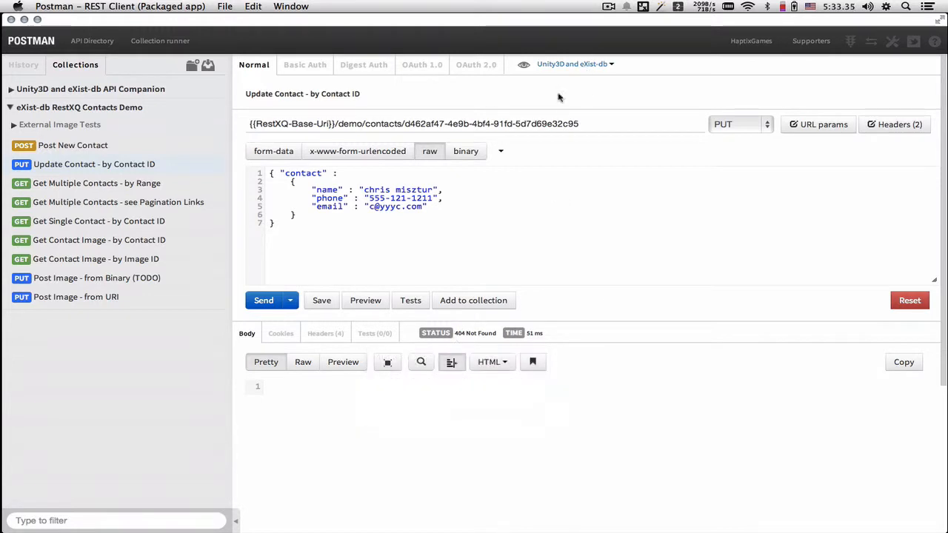
double_click(491, 123)
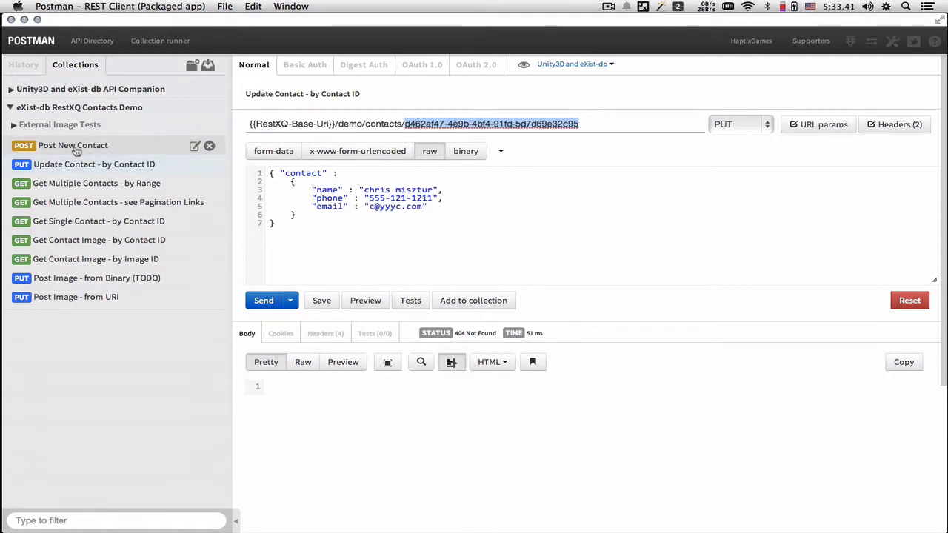
click(72, 145)
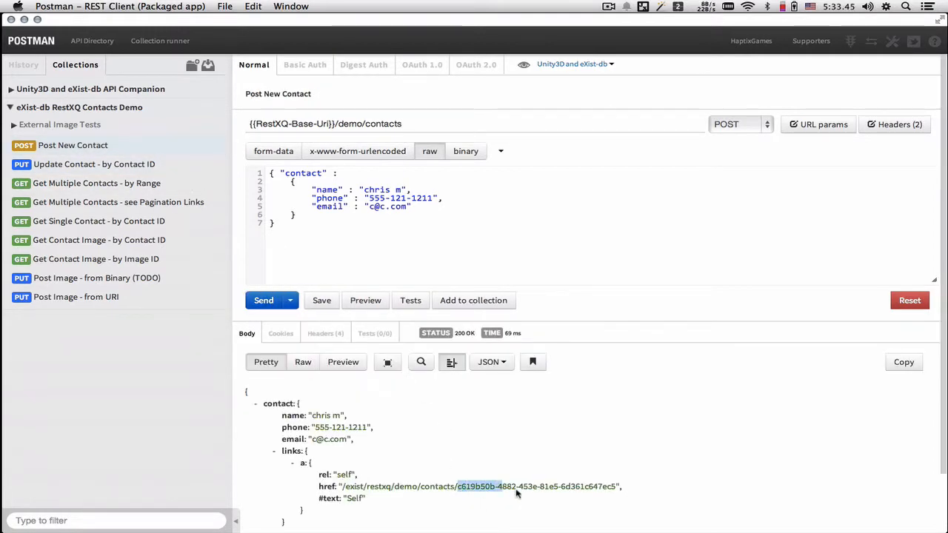
right_click(517, 486)
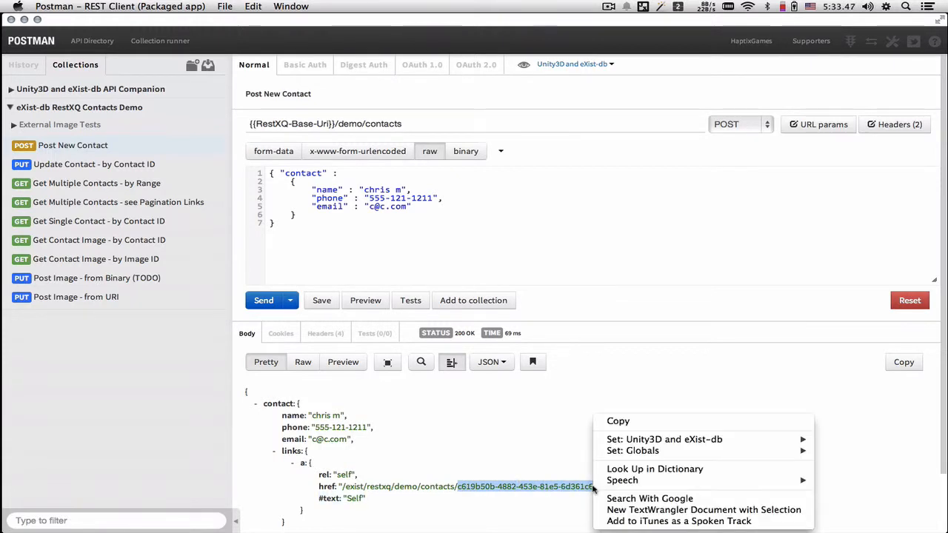
click(94, 164)
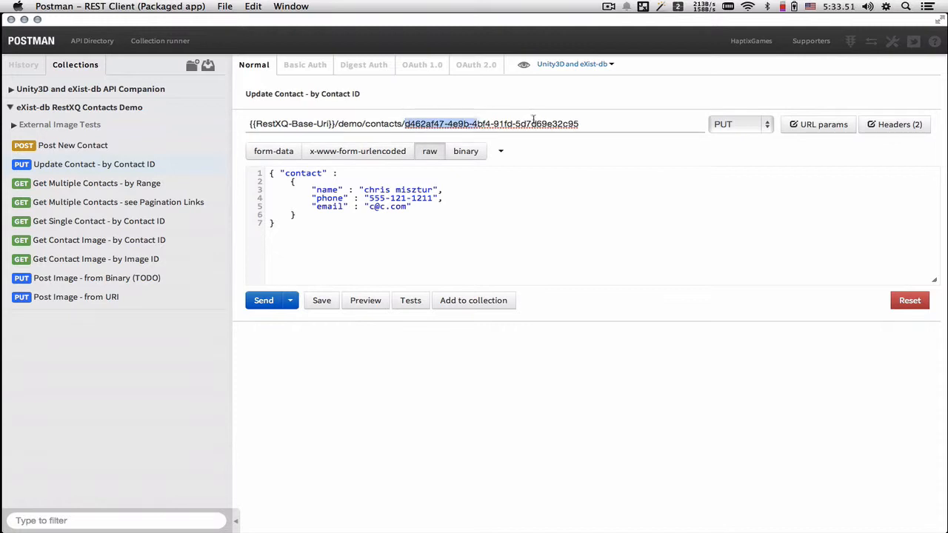
text(c619b50b-4882-453e-81e5-6d361c647ec5)
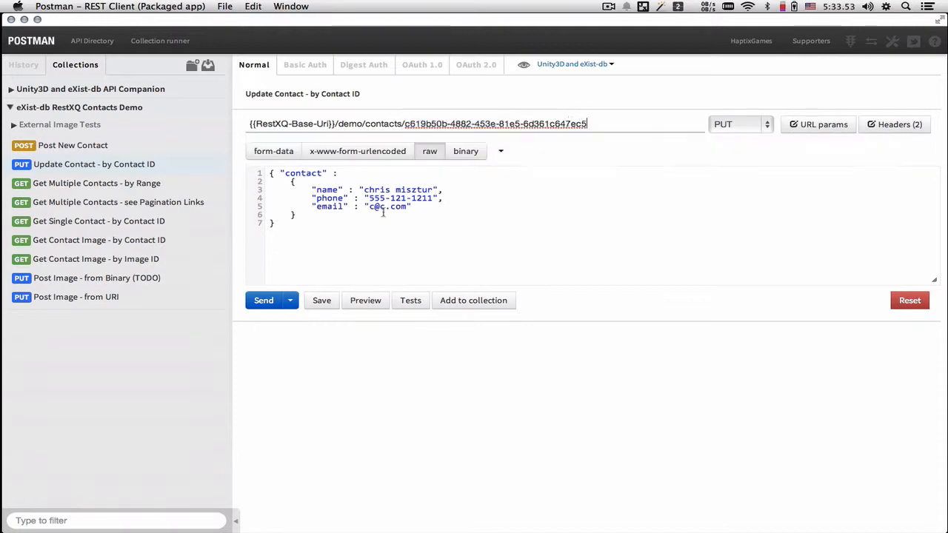
text(777c)
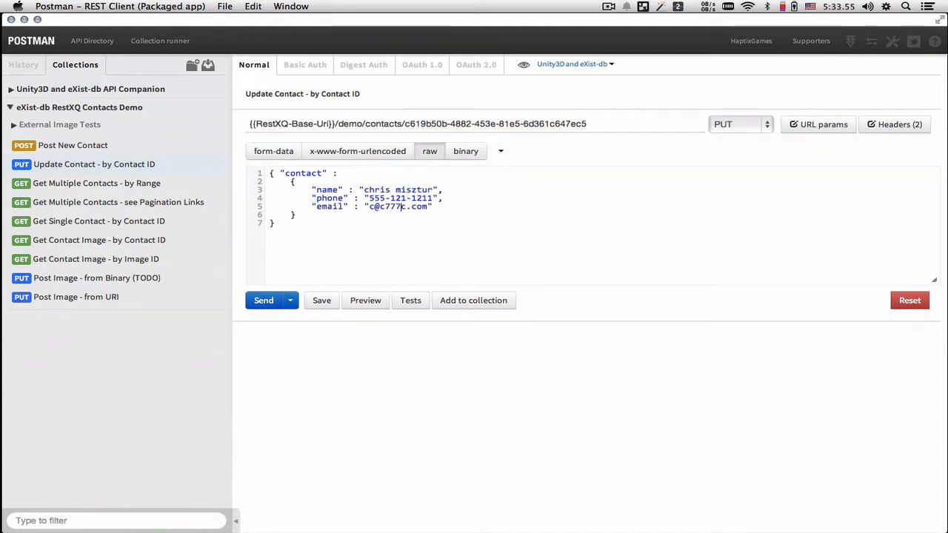
click(264, 300)
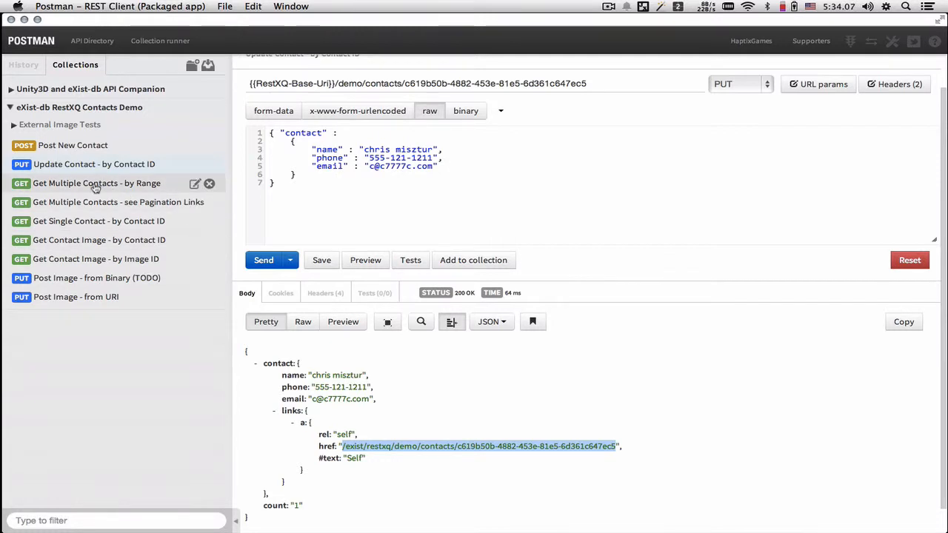
Step: Open Get Multiple Contacts by Range and change take=100 to take=2 in its URL
click(97, 183)
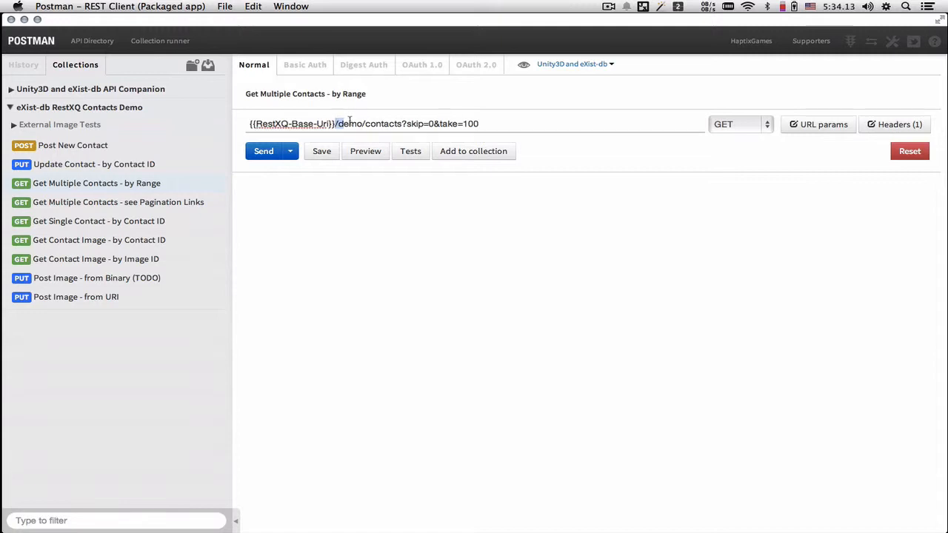
double_click(414, 124)
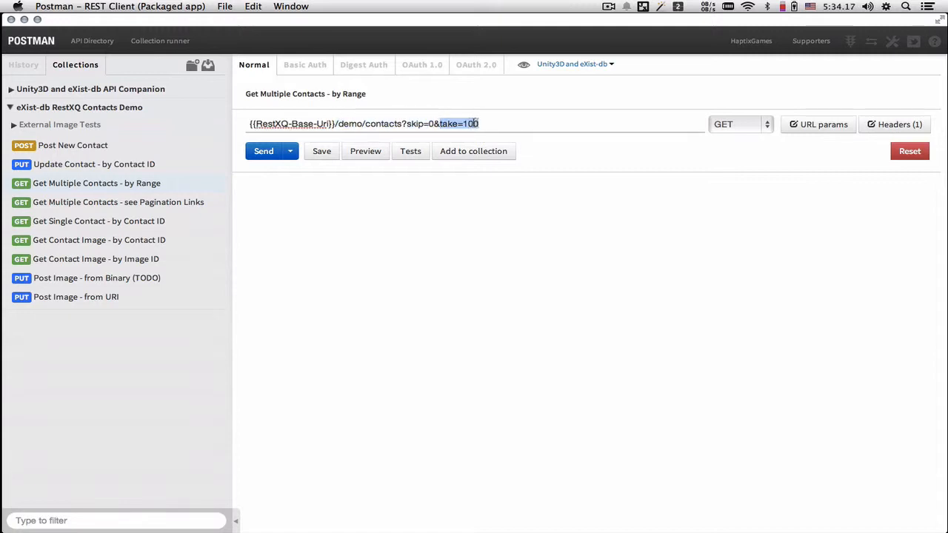
text(2)
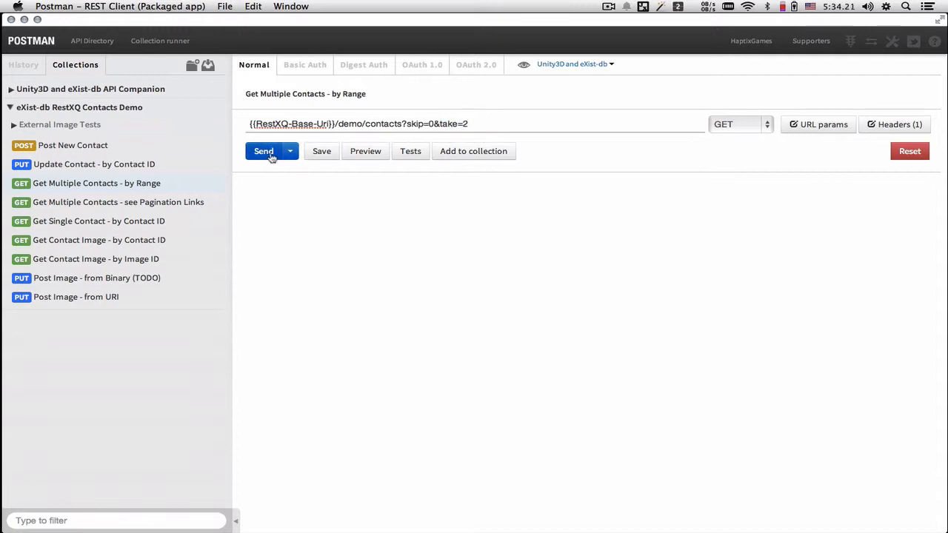
Step: Send the two-contact range request and collapse both contact objects to reveal count, skip, take and links
click(264, 151)
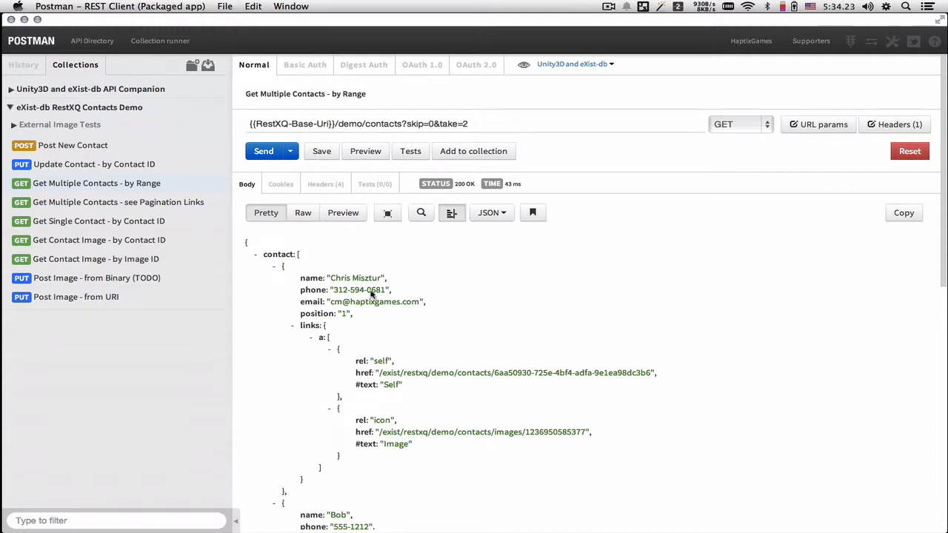
click(275, 267)
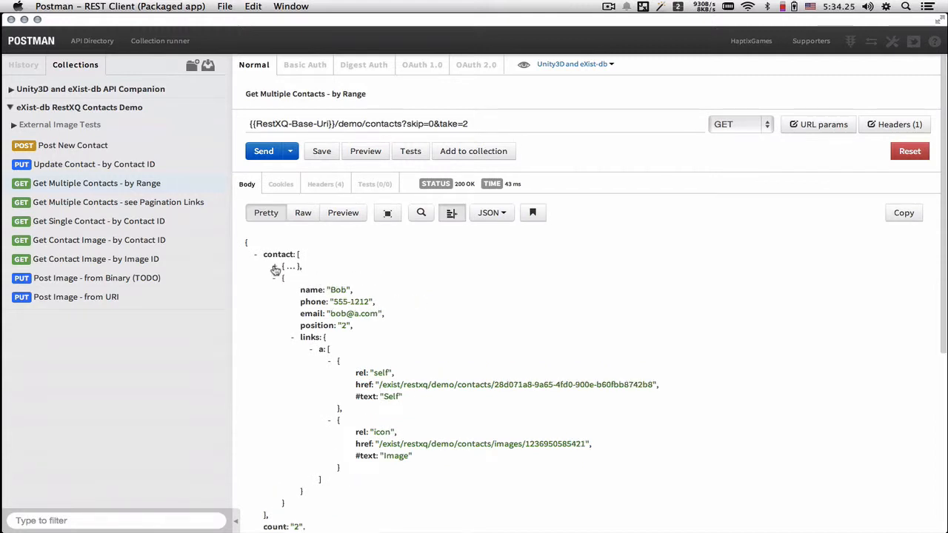
click(274, 266)
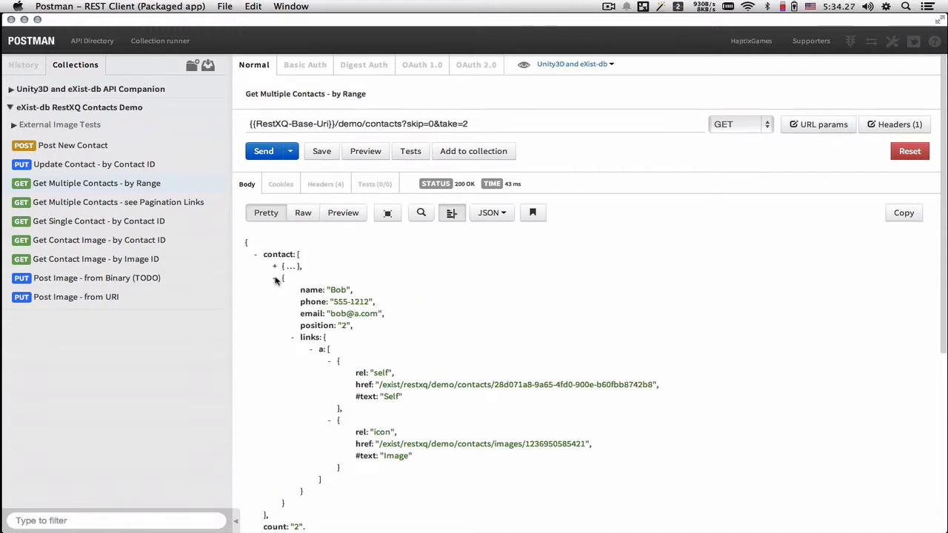
click(275, 278)
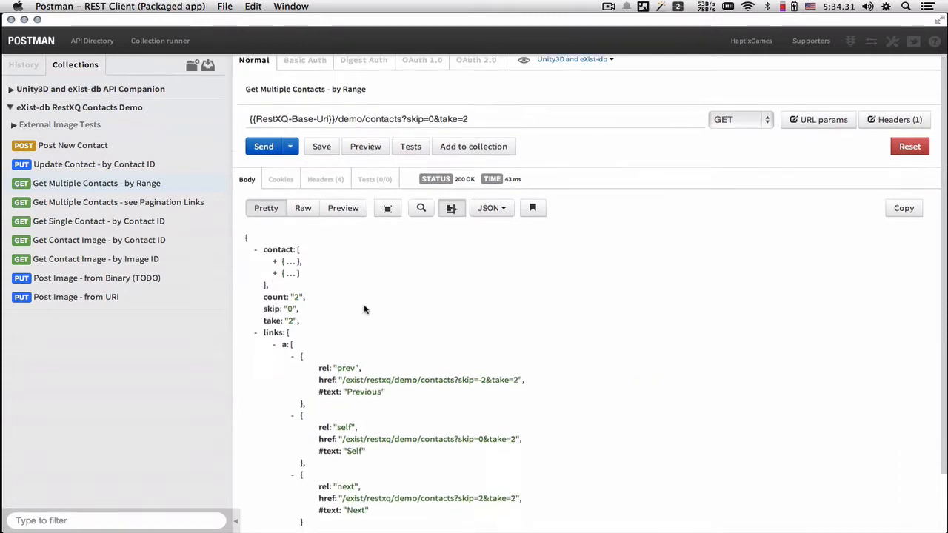
scroll(down, 3)
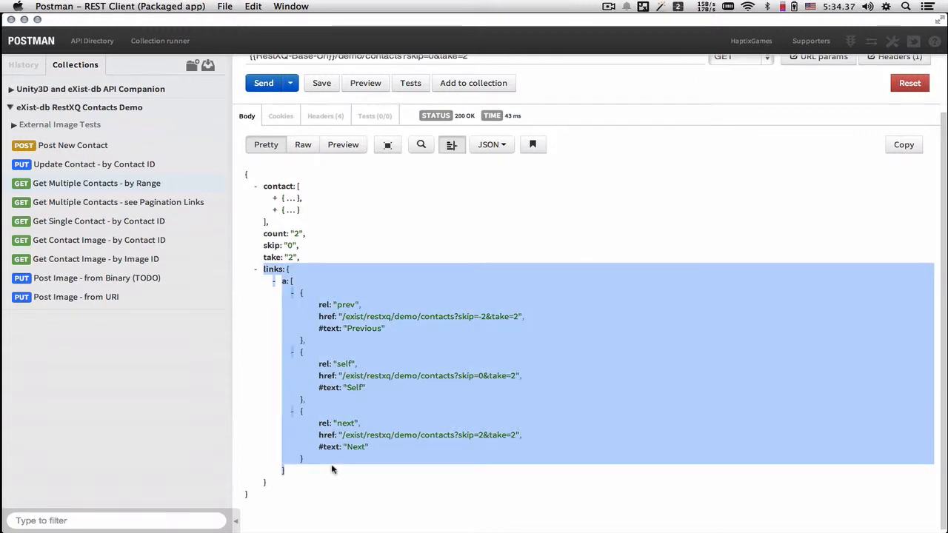
mouse_move(344, 285)
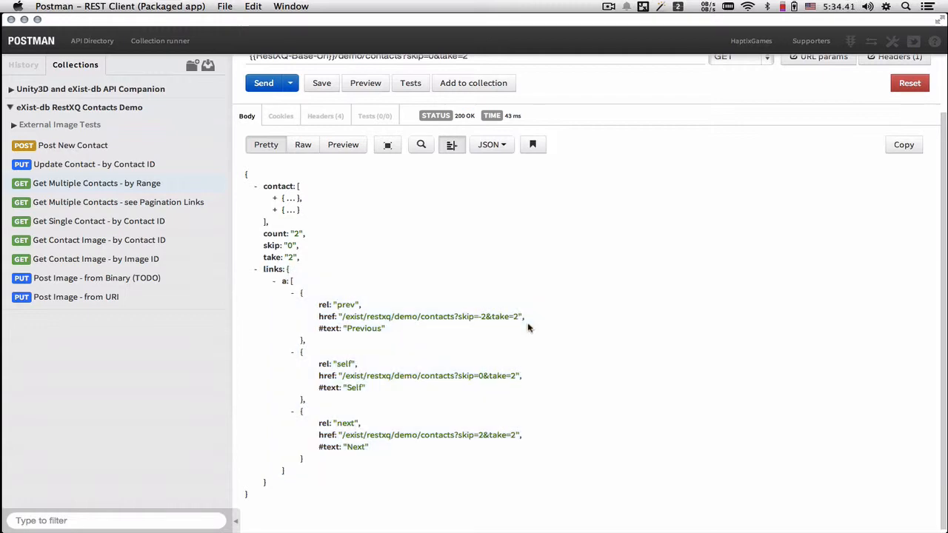
mouse_move(320, 305)
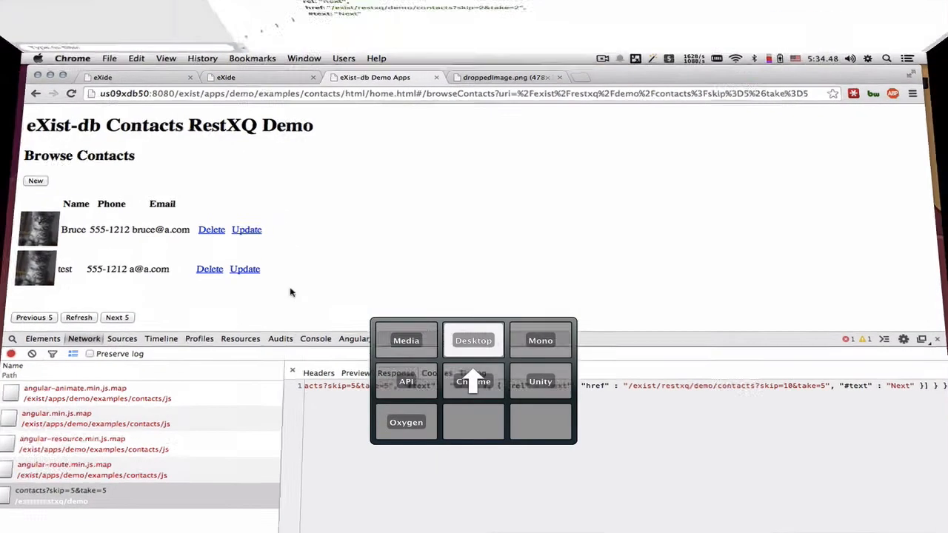
click(474, 340)
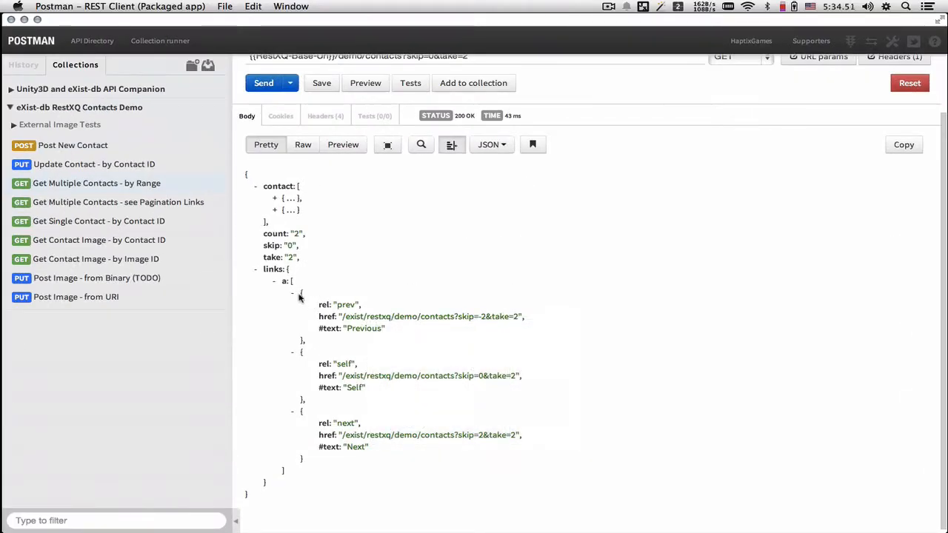
drag(299, 297, 322, 440)
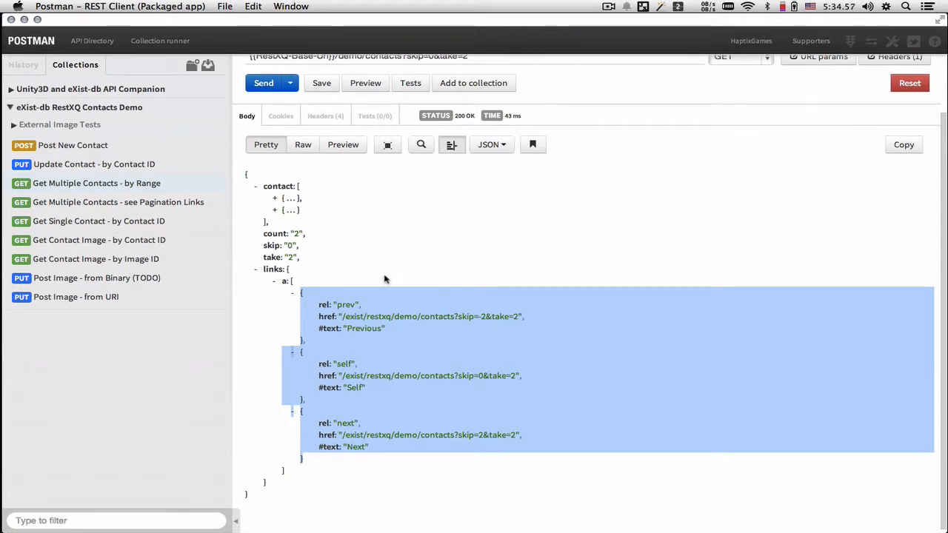
mouse_move(353, 329)
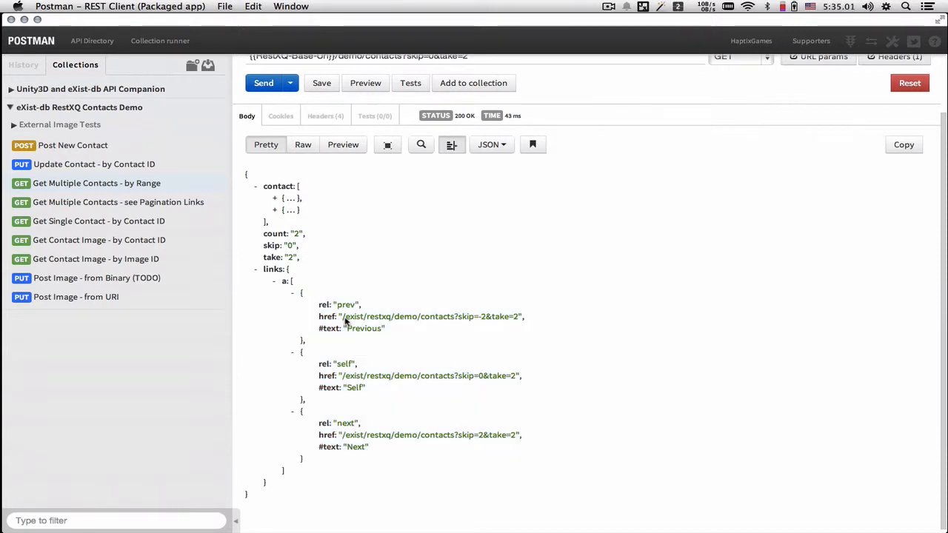
drag(342, 317, 514, 317)
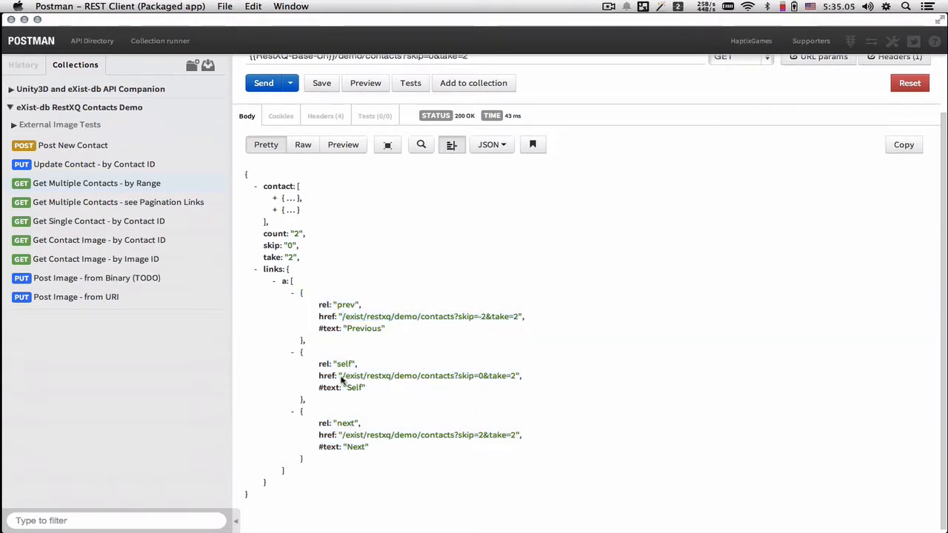
double_click(430, 376)
text(5)
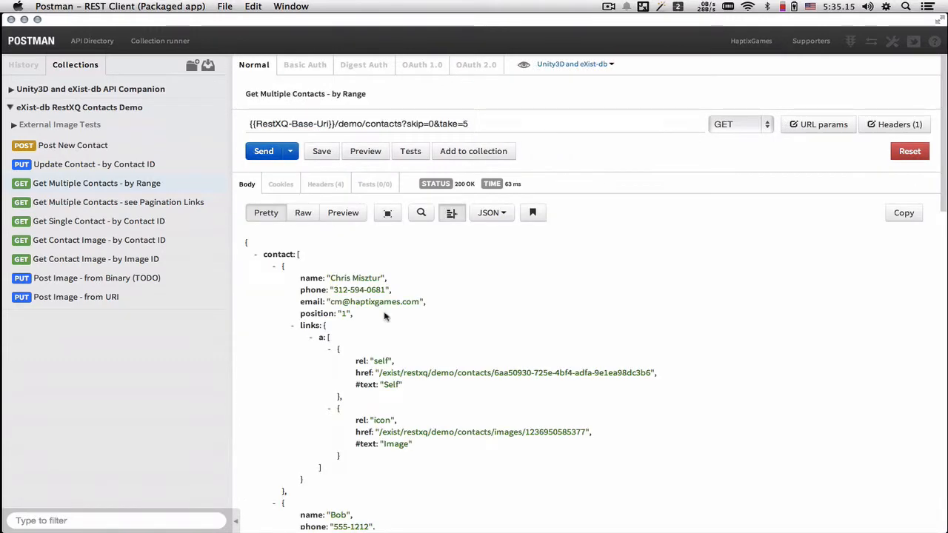
Step: Scroll through the five returned contacts (Chris, Bob, Frank, Mike, Ted) with count 5, skip 0, take 5
scroll(down, 3)
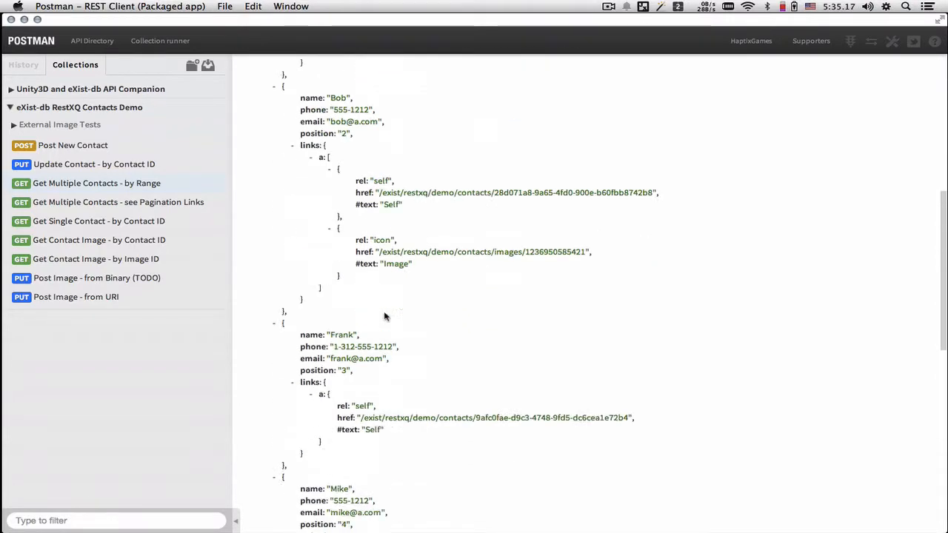
scroll(down, 3)
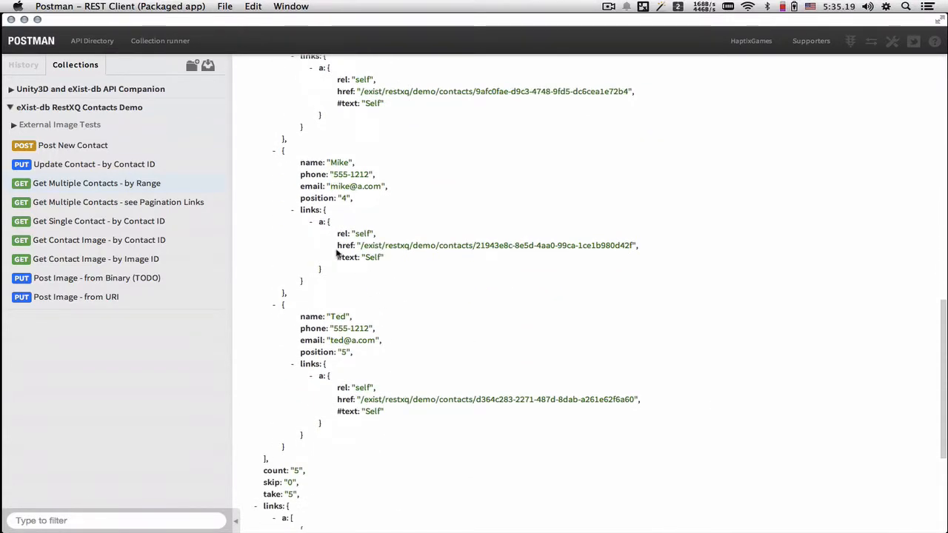
scroll(down, 3)
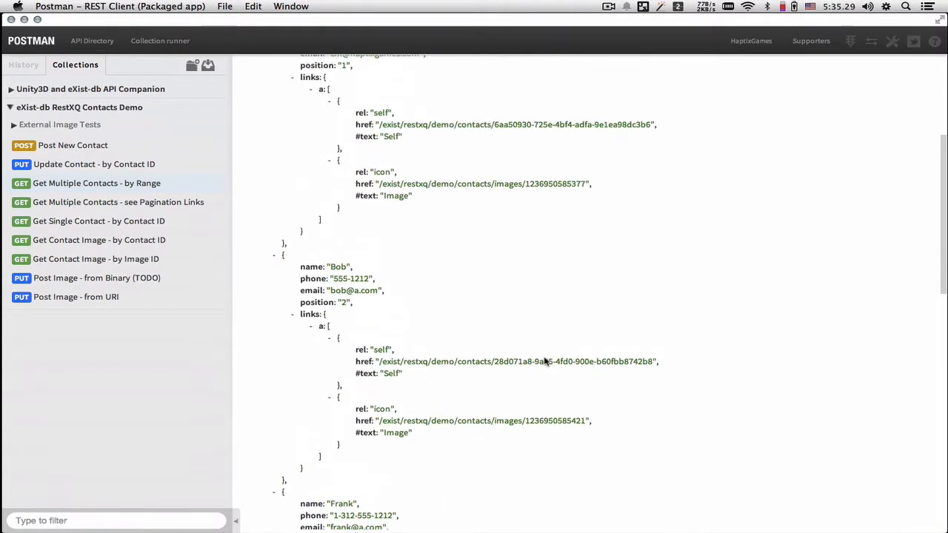
click(264, 75)
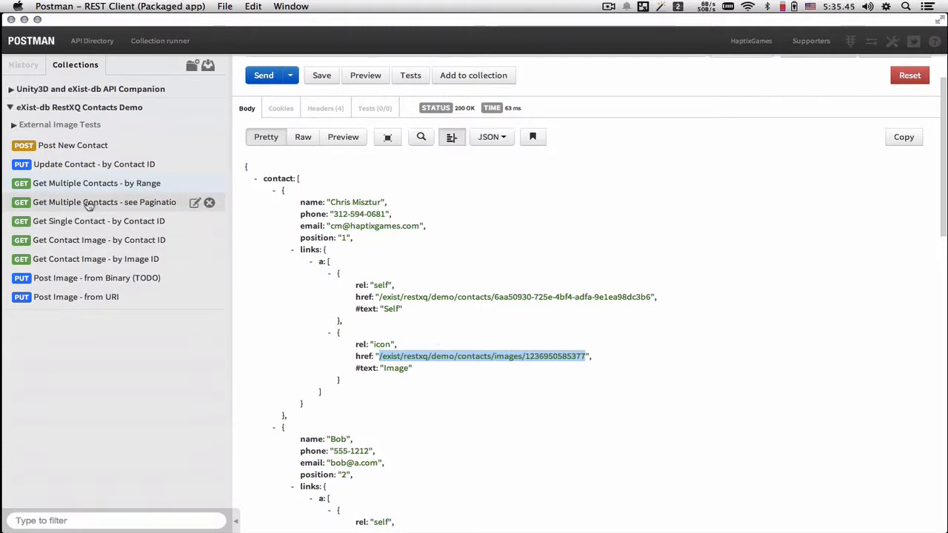
Step: Inspect the contact ID in Get Single Contact and the image path in Get Contact Image
click(99, 220)
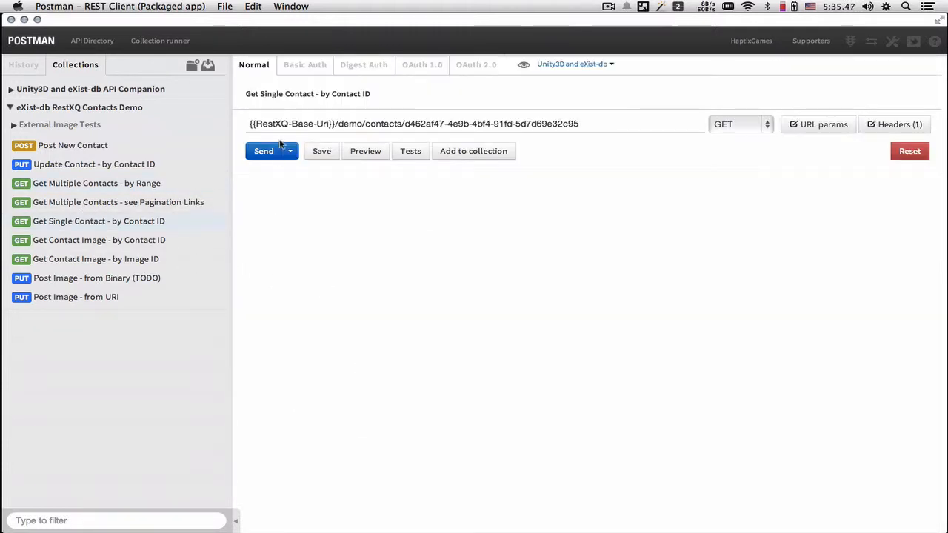
double_click(489, 123)
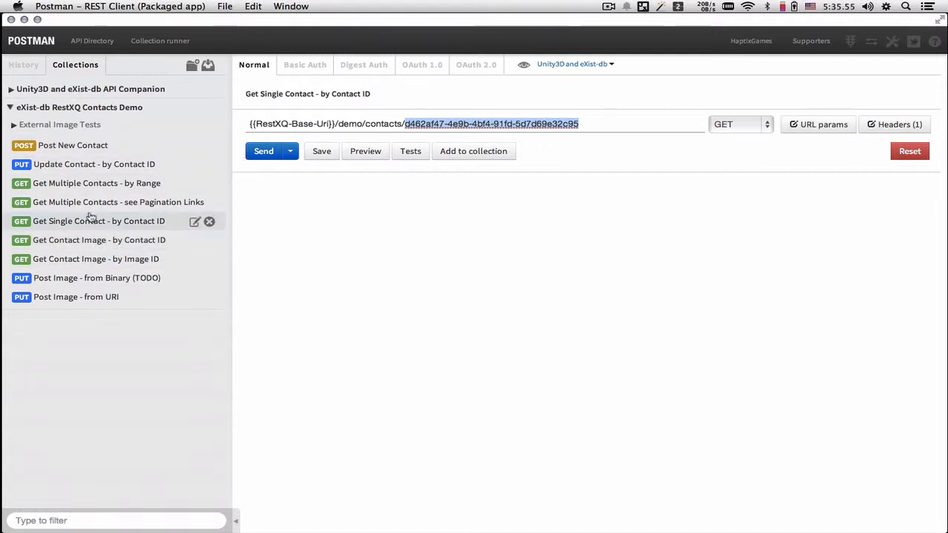
click(96, 259)
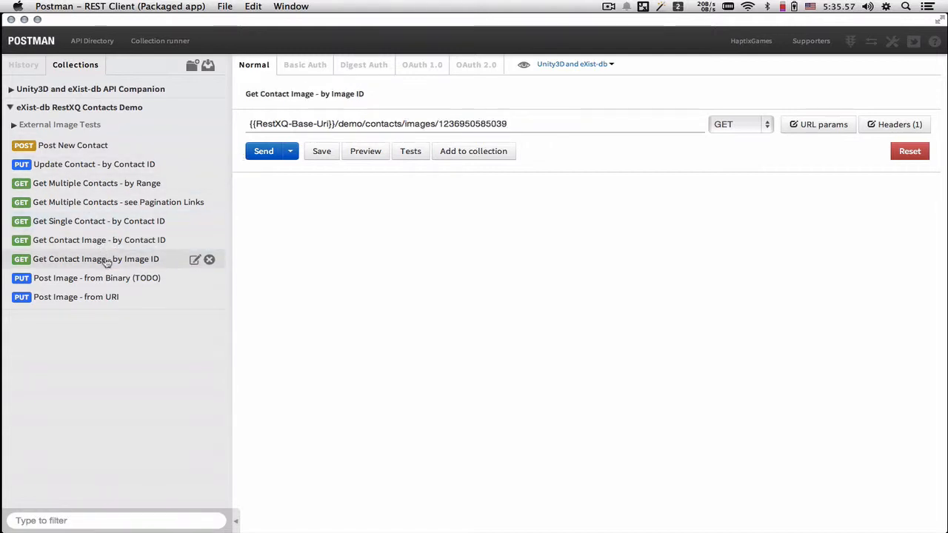
click(95, 258)
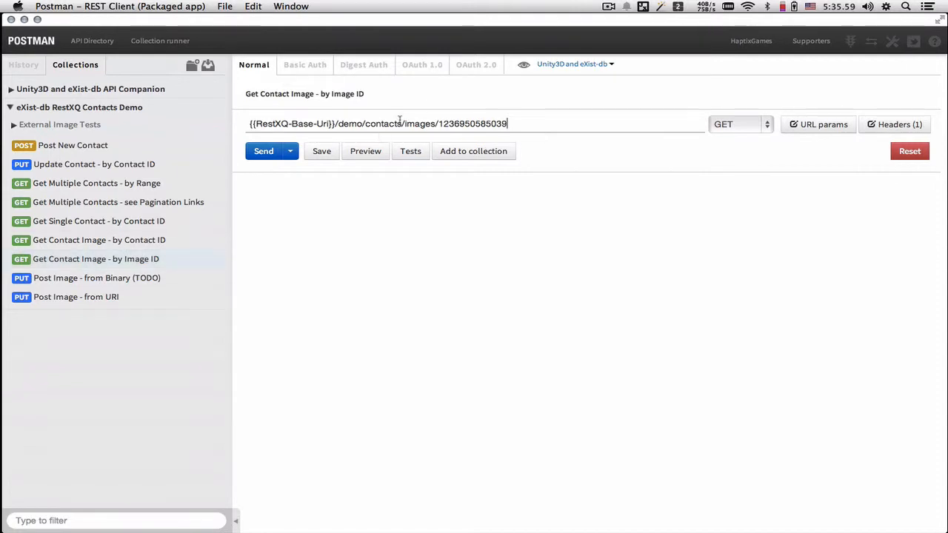
double_click(292, 124)
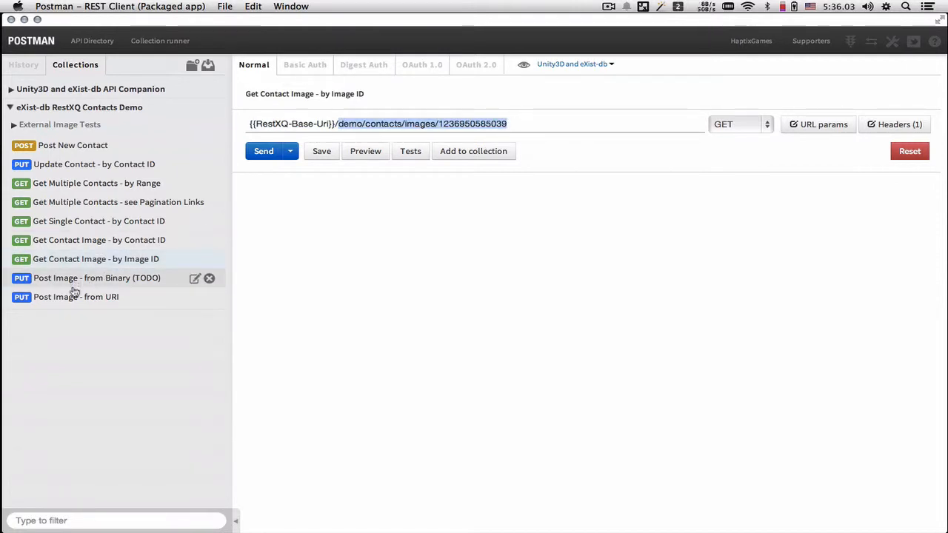
Step: Open 'Post Image - from URI' and highlight the image URI in its PUT URL
click(75, 296)
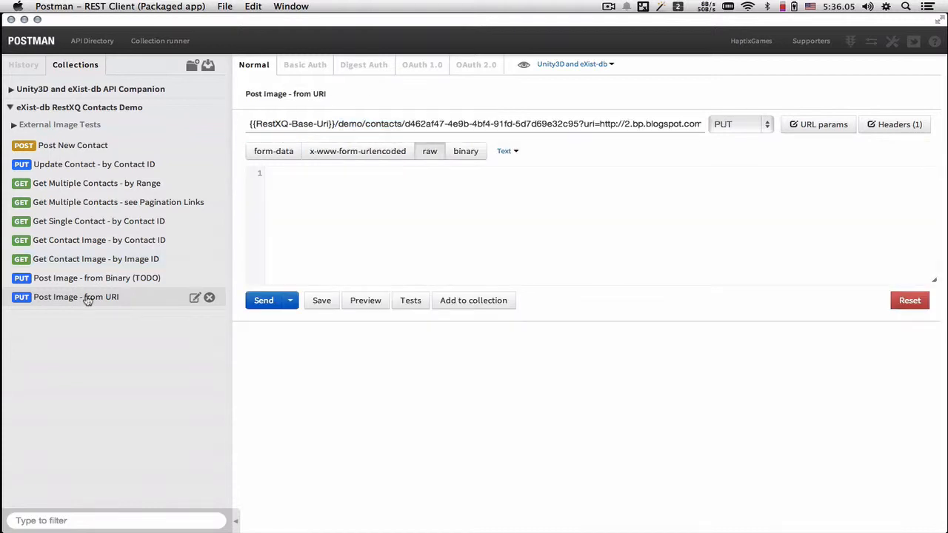
click(76, 297)
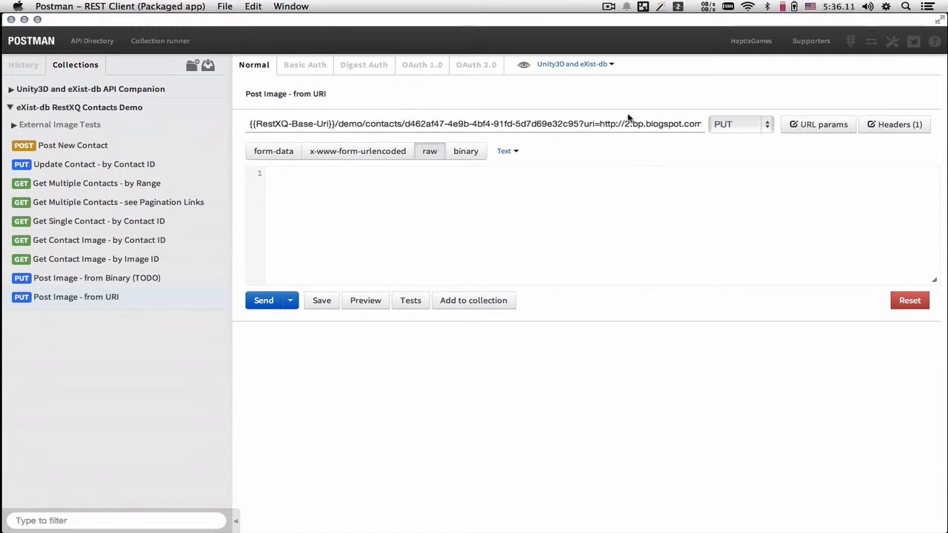
drag(583, 123, 699, 124)
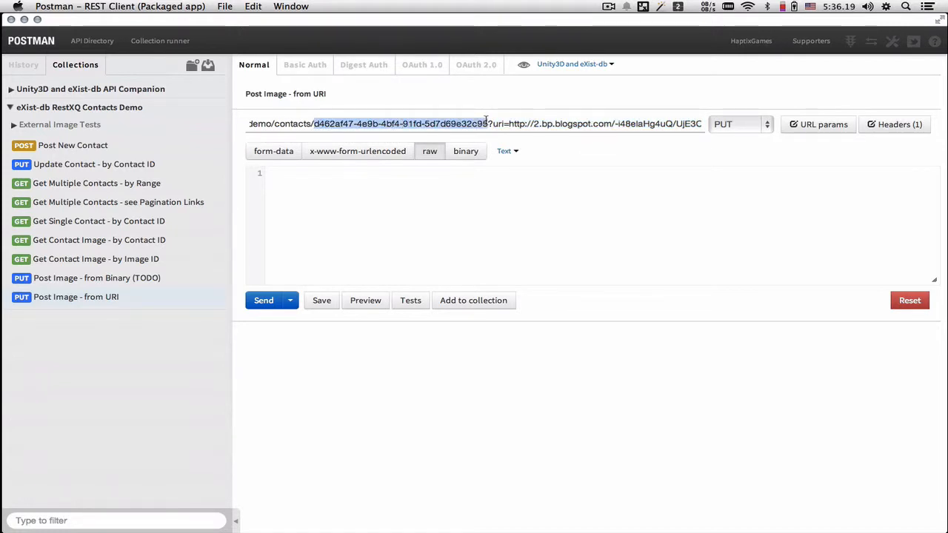
mouse_move(564, 127)
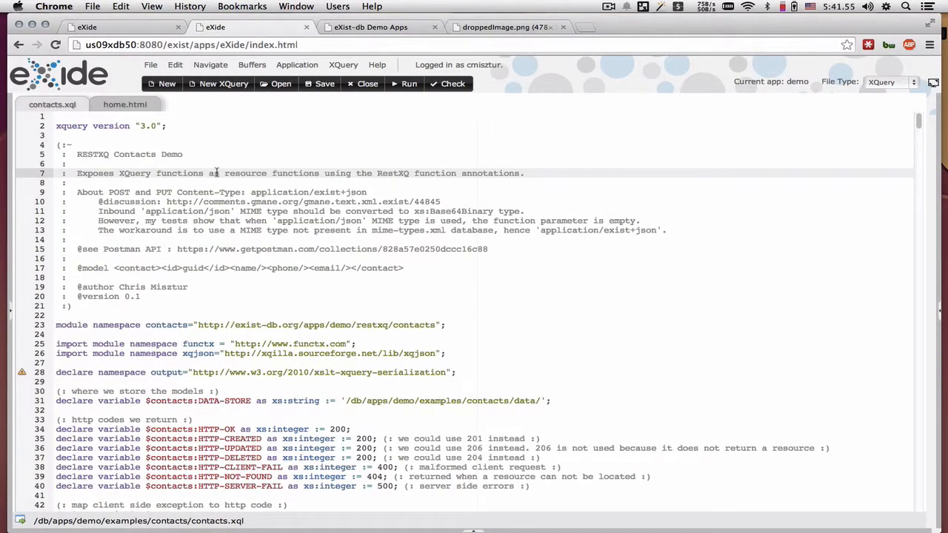
mouse_move(285, 214)
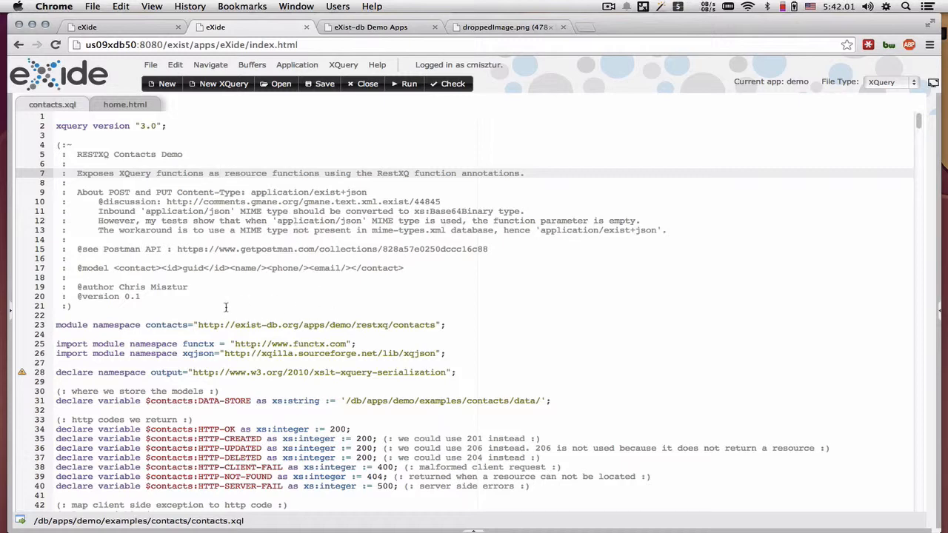
Step: Highlight the HTTP OK and CREATED declarations, then scroll contacts.xql down to contacts:post
scroll(down, 3)
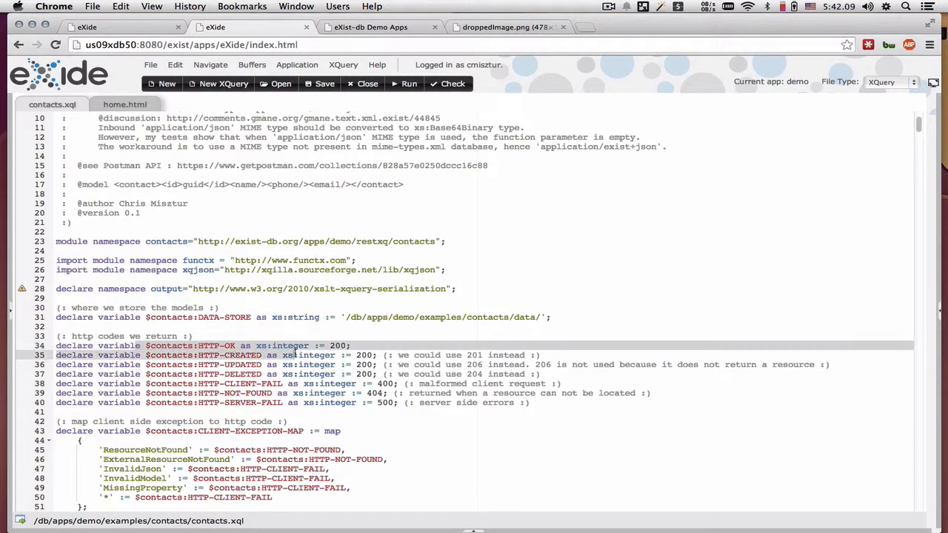
drag(296, 354, 400, 402)
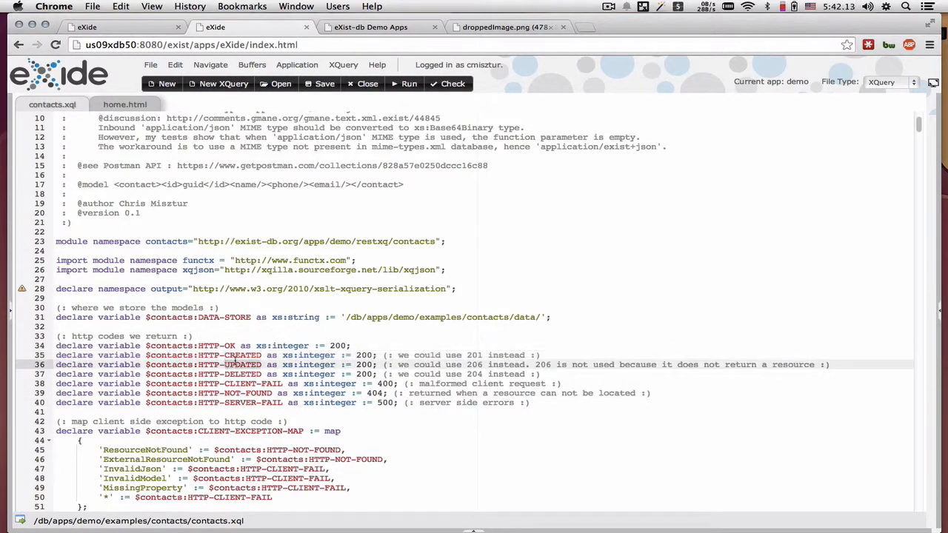
scroll(down, 3)
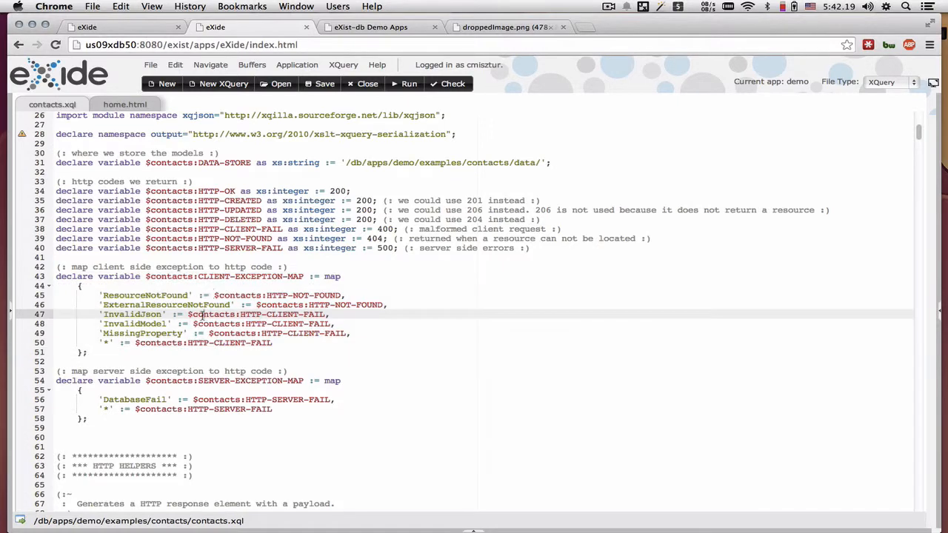
scroll(down, 3)
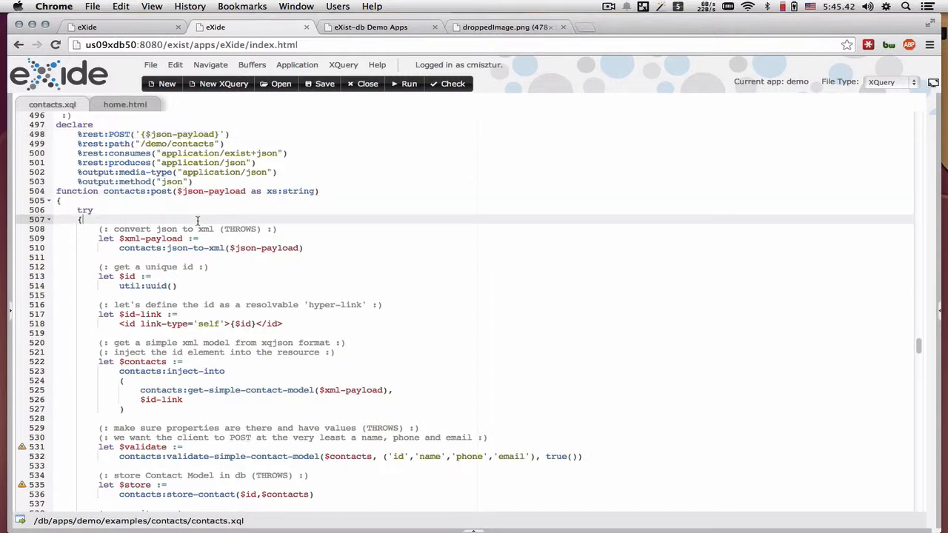
scroll(down, 3)
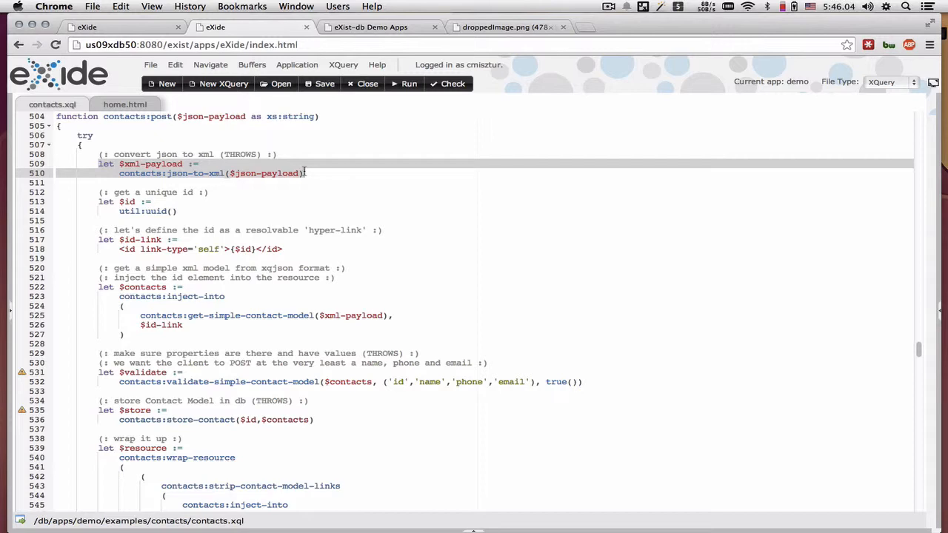
scroll(down, 3)
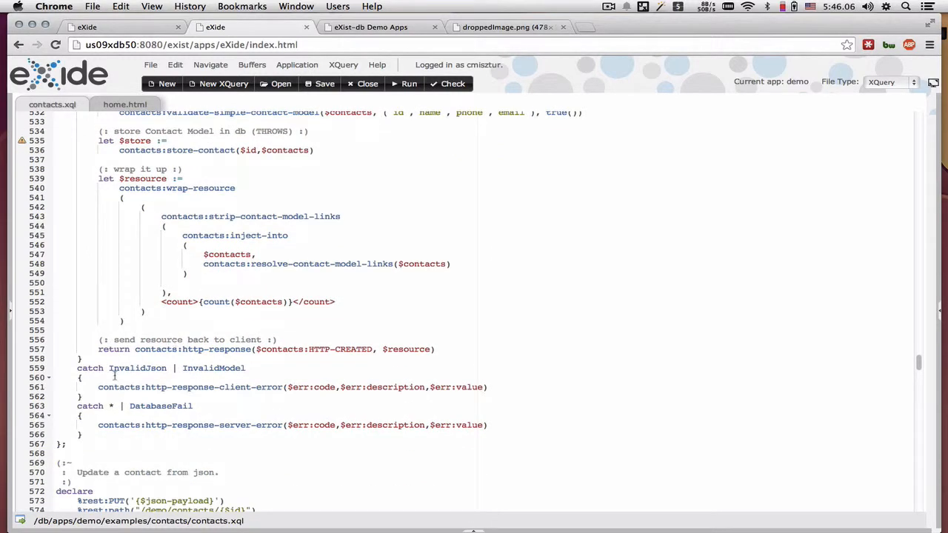
click(148, 368)
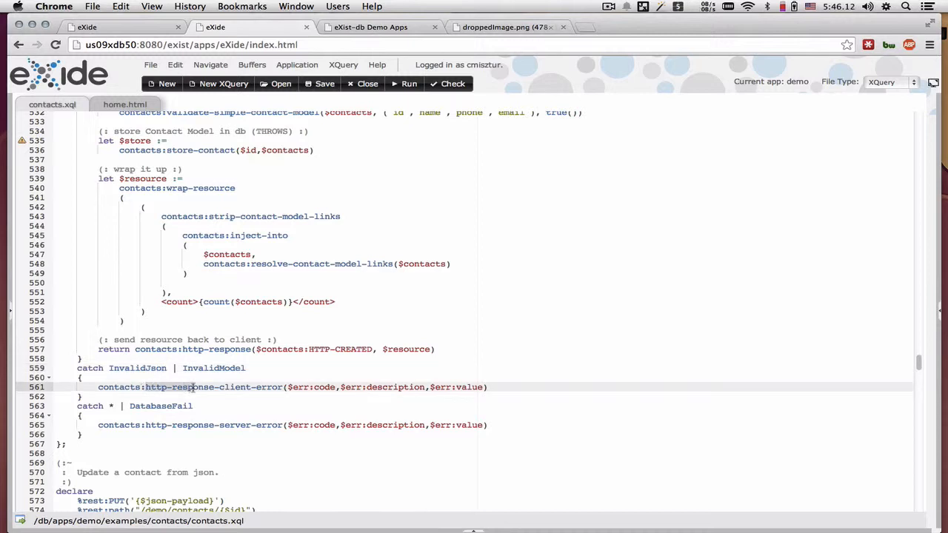
double_click(229, 386)
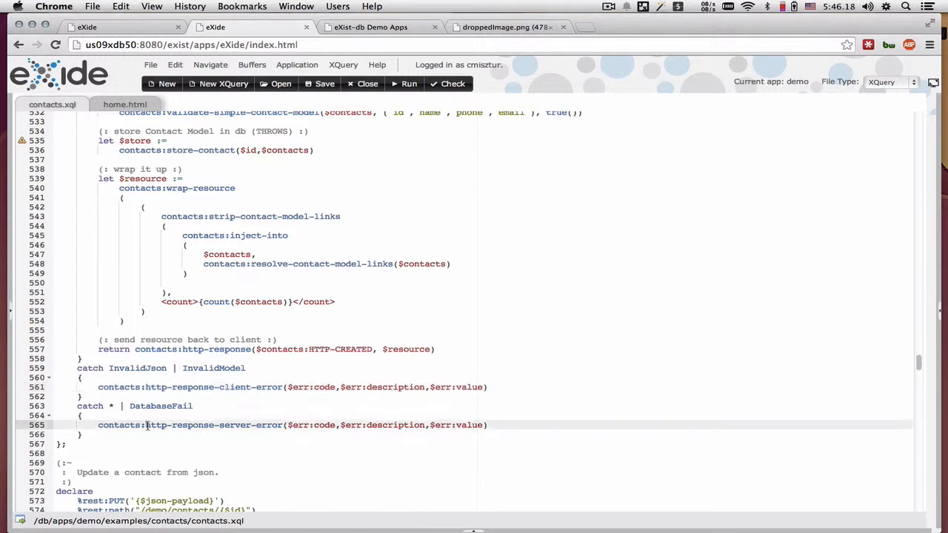
double_click(214, 425)
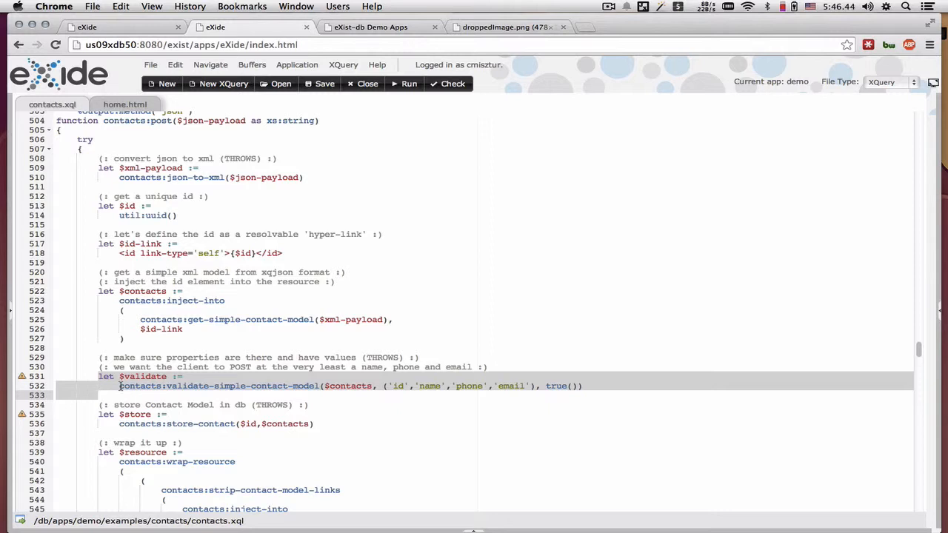
Step: Scroll contacts.xql past validation to the wrapping step and error handlers of contacts:post
scroll(down, 3)
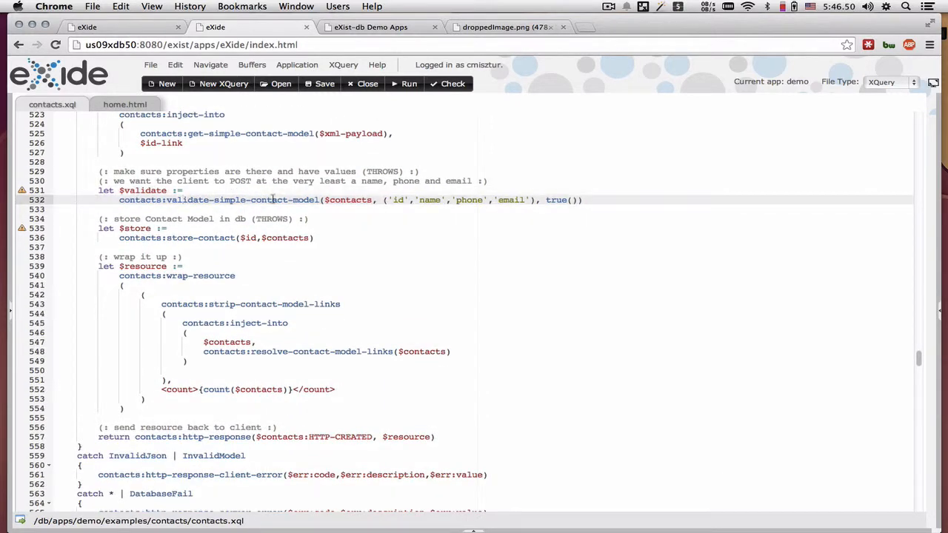
scroll(down, 3)
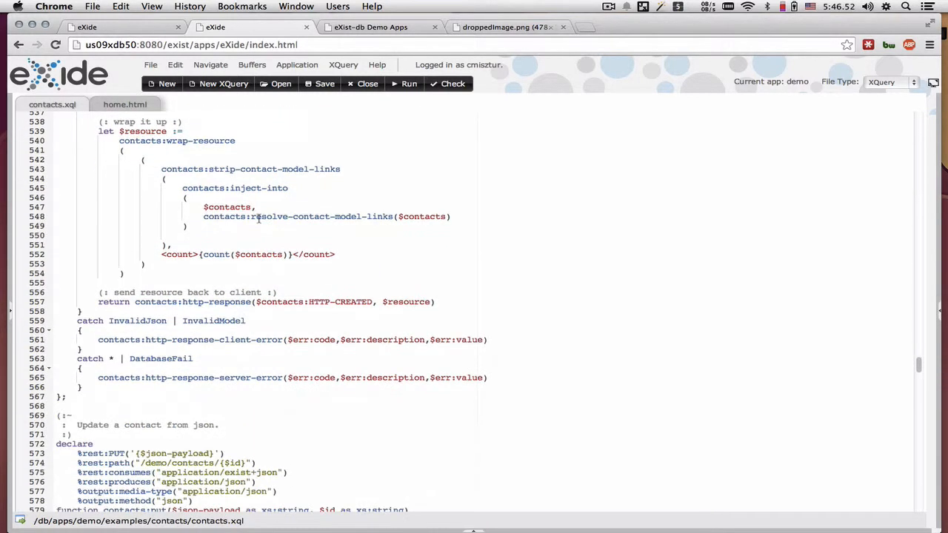
mouse_move(220, 317)
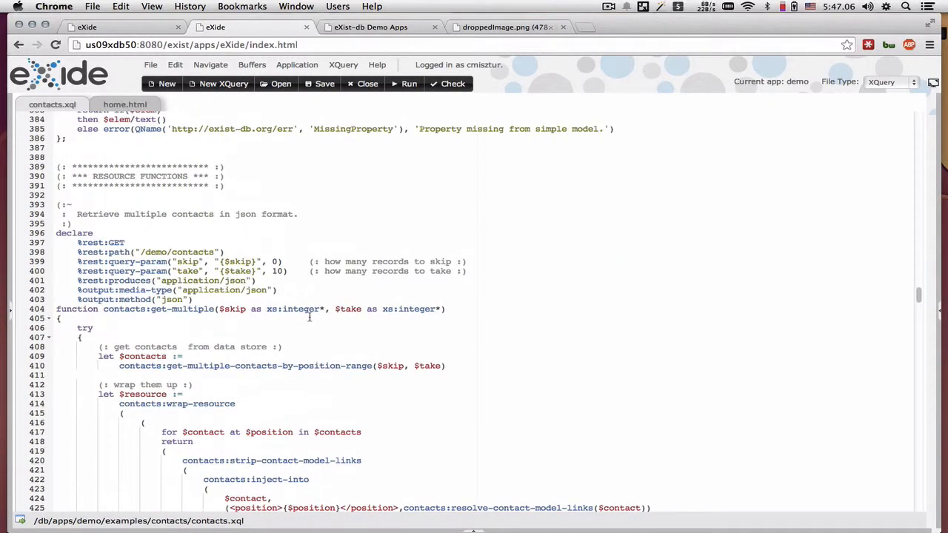
Step: Scroll to contacts:get, click the get-single-contact-by-id line, and review its ResourceNotFound and server-error handlers
scroll(down, 3)
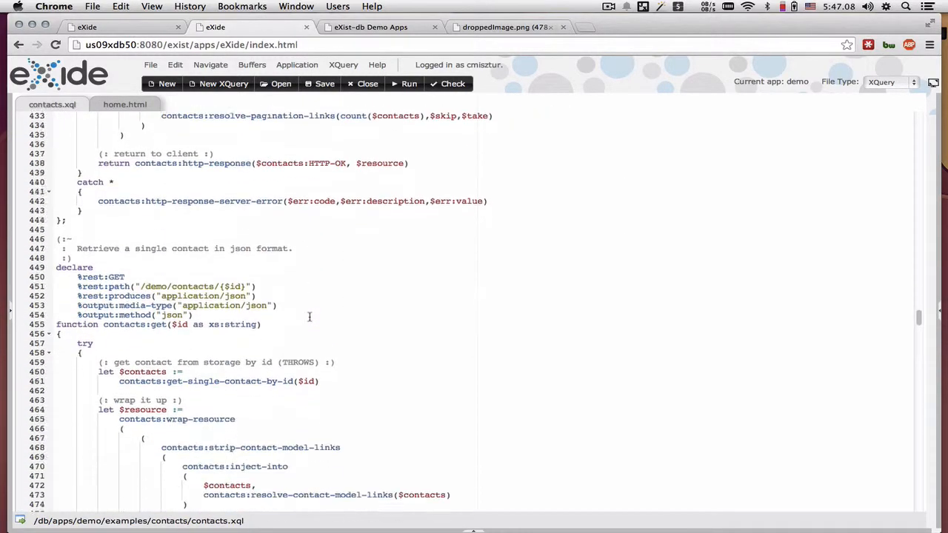
scroll(down, 3)
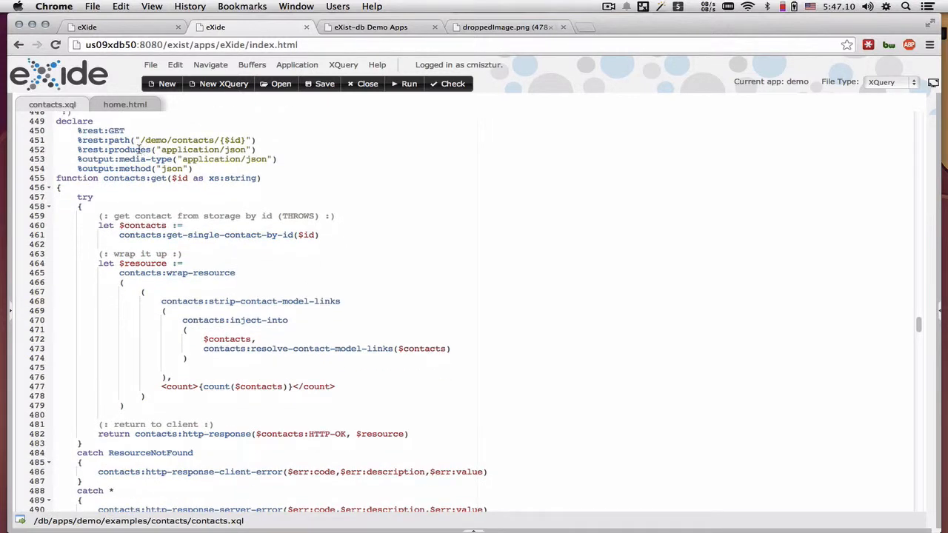
click(237, 140)
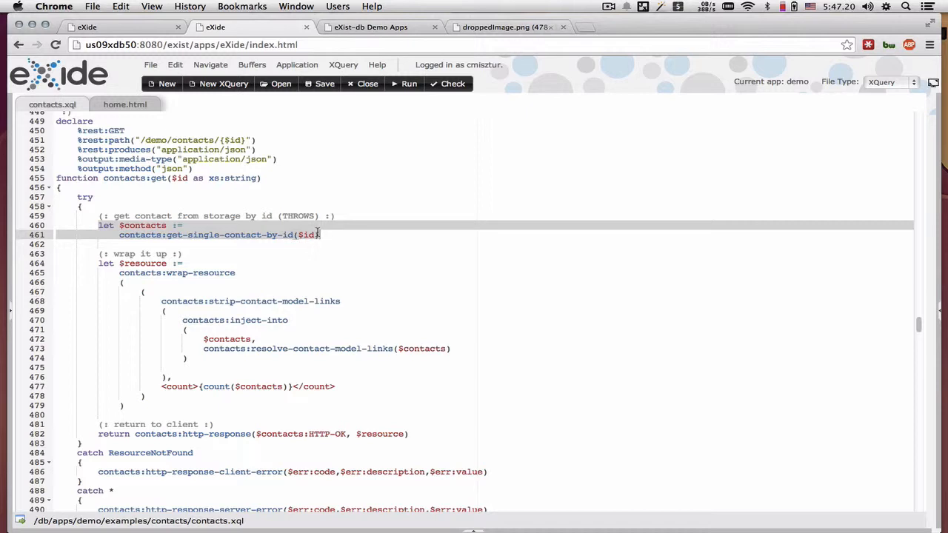
mouse_move(210, 236)
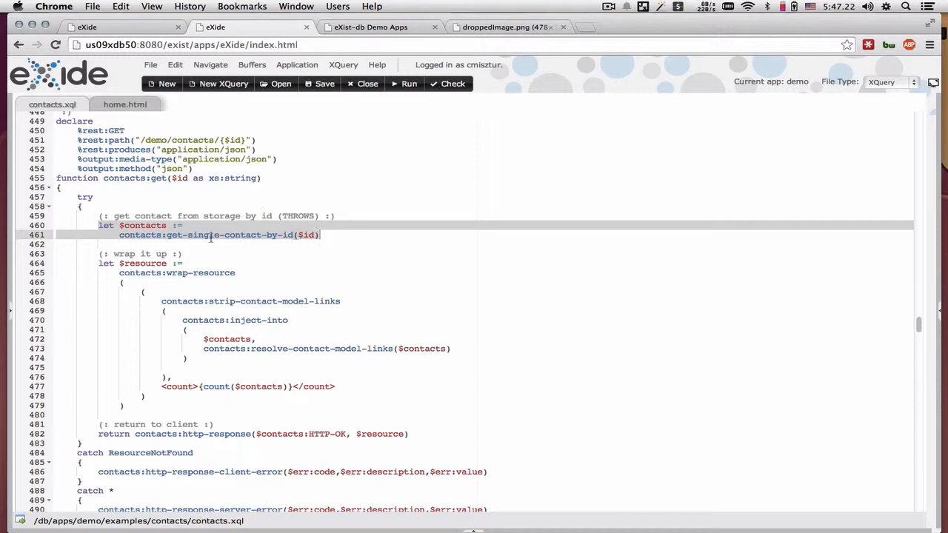
scroll(down, 3)
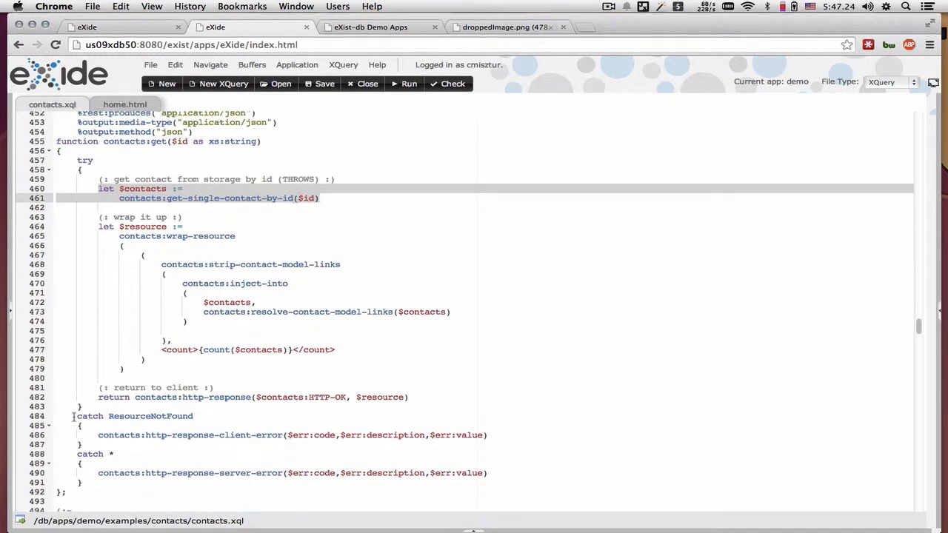
click(107, 444)
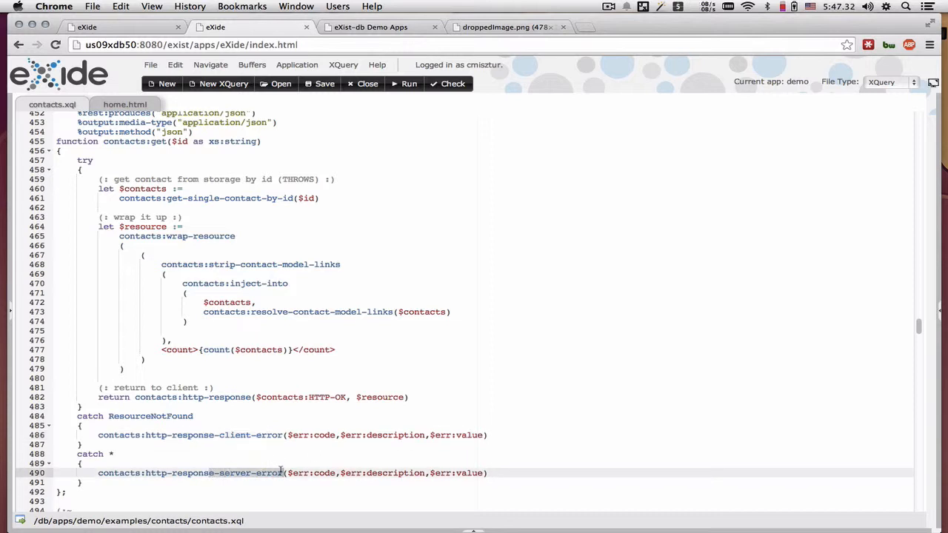
mouse_move(87, 271)
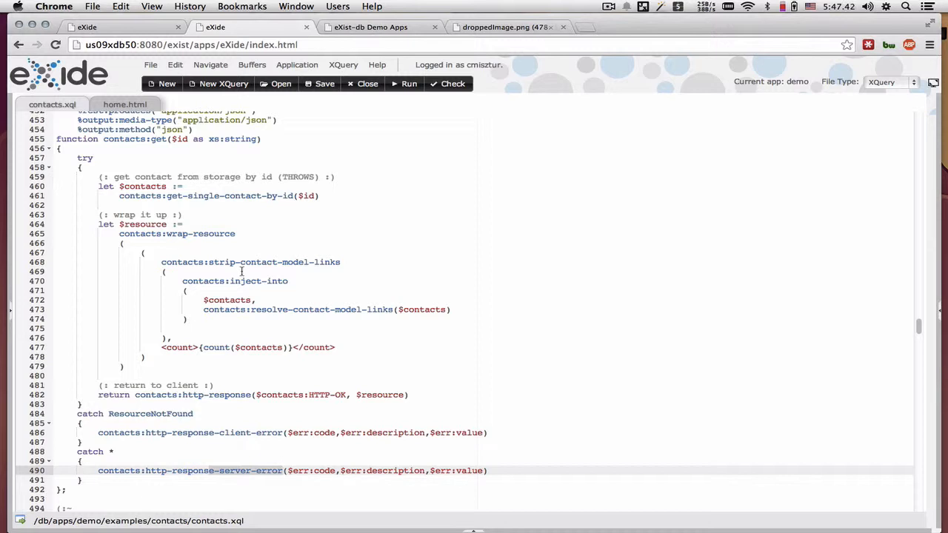
mouse_move(275, 268)
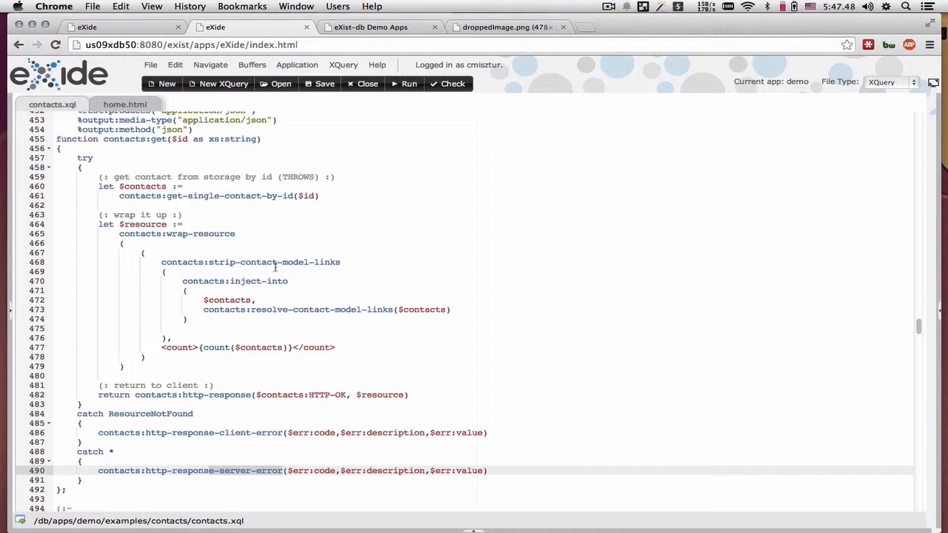